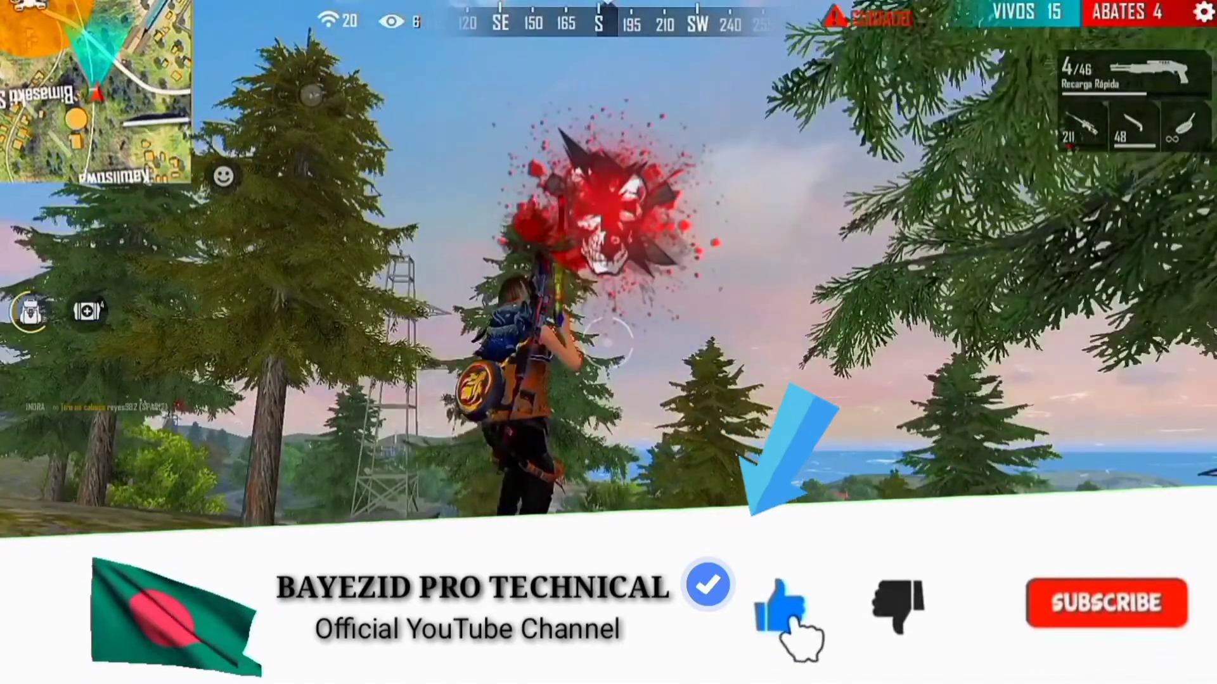
Leave the finished-overlay demo and land on KineMaster's home screen with existing projects.
left_click(1103, 601)
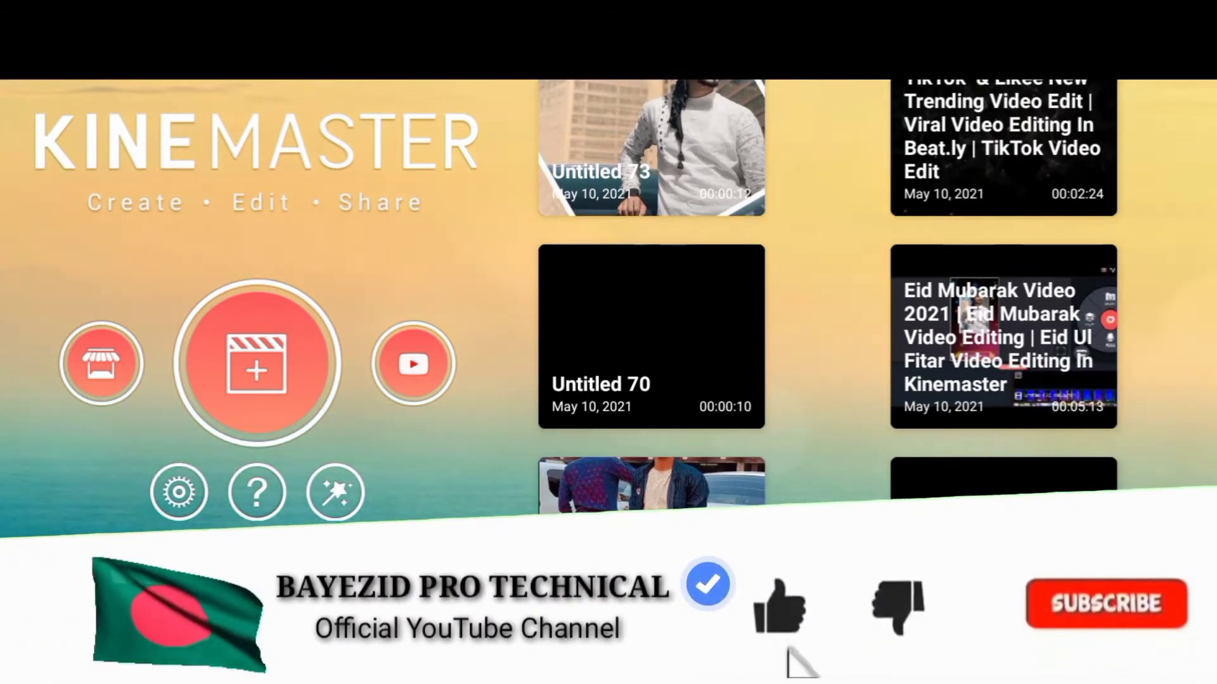
left_click(779, 605)
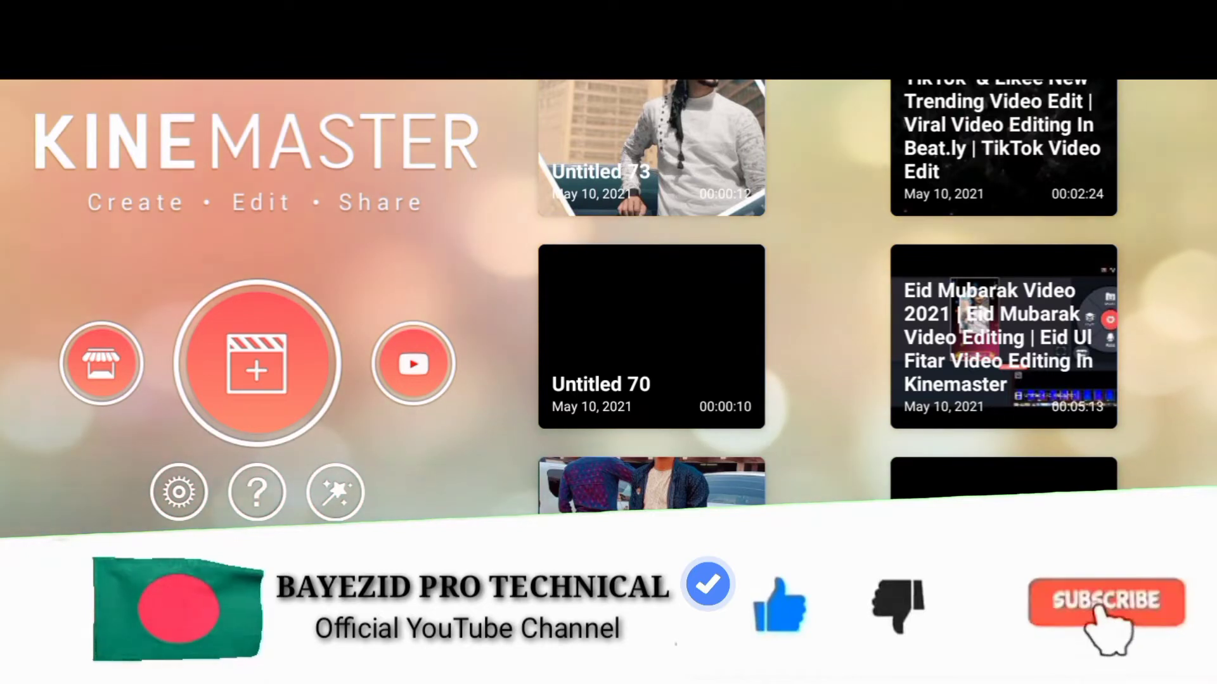
left_click(1105, 601)
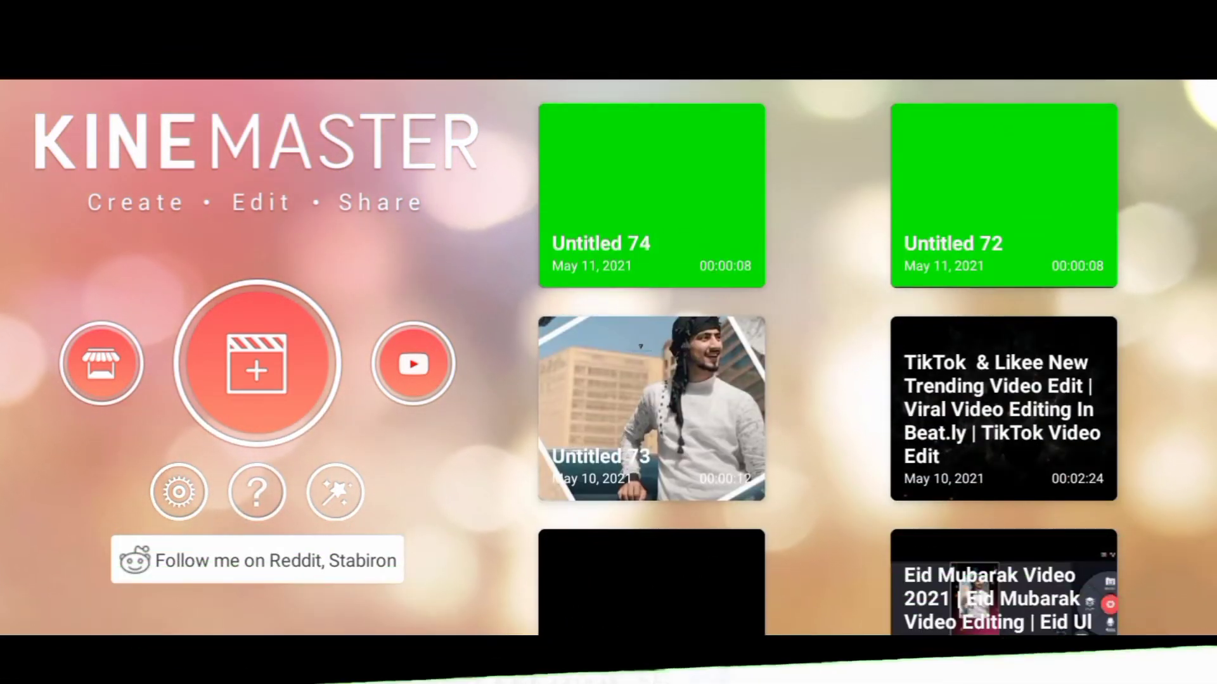
Create a new empty project with a 16:9 widescreen aspect ratio.
scroll("down", 3)
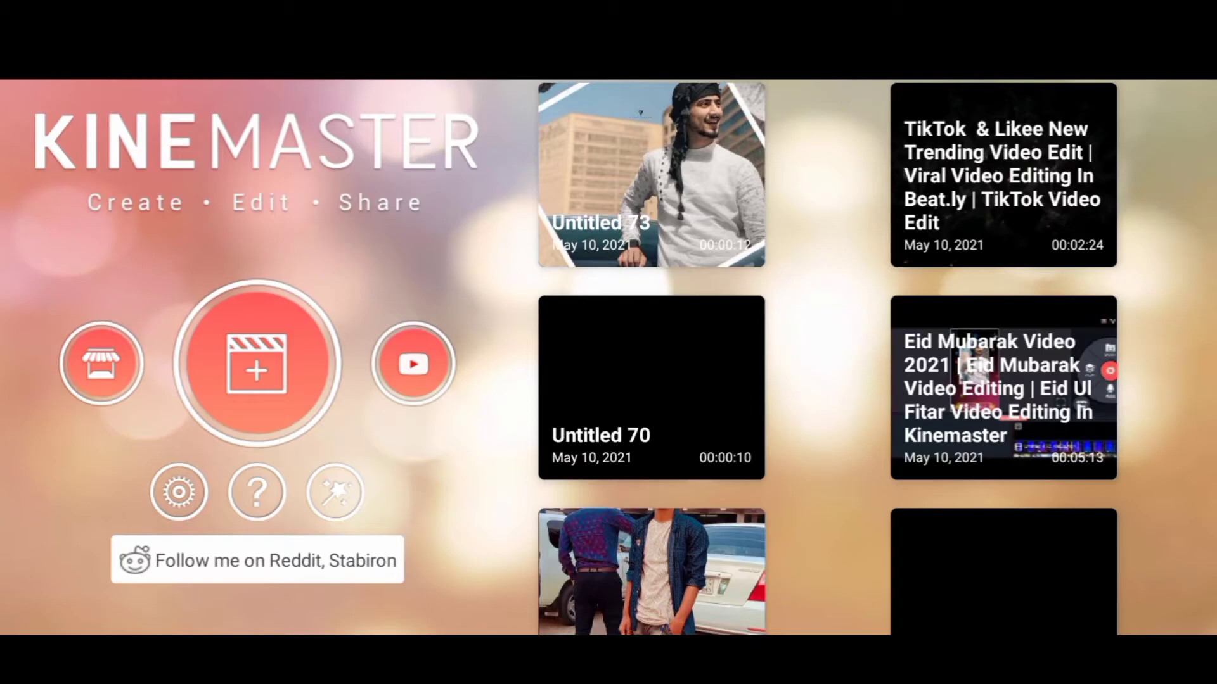
left_click(259, 365)
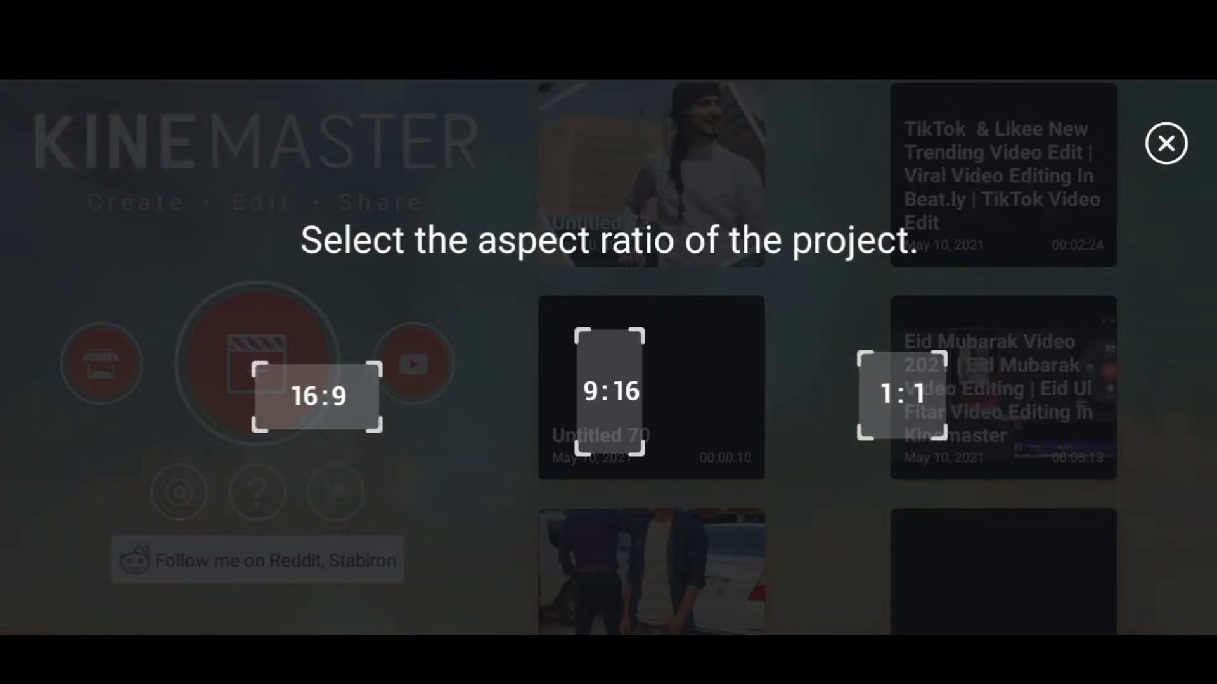
left_click(319, 395)
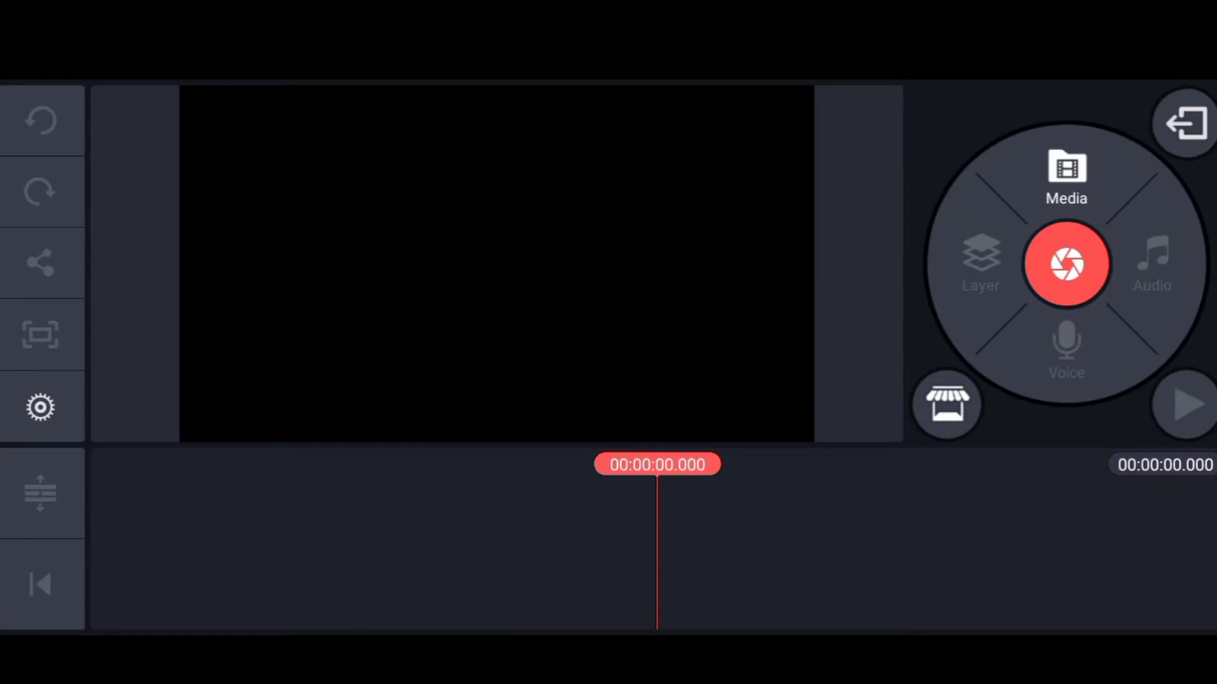
Import the green-screen subscribe template clip from the gallery onto the timeline.
left_click(1066, 175)
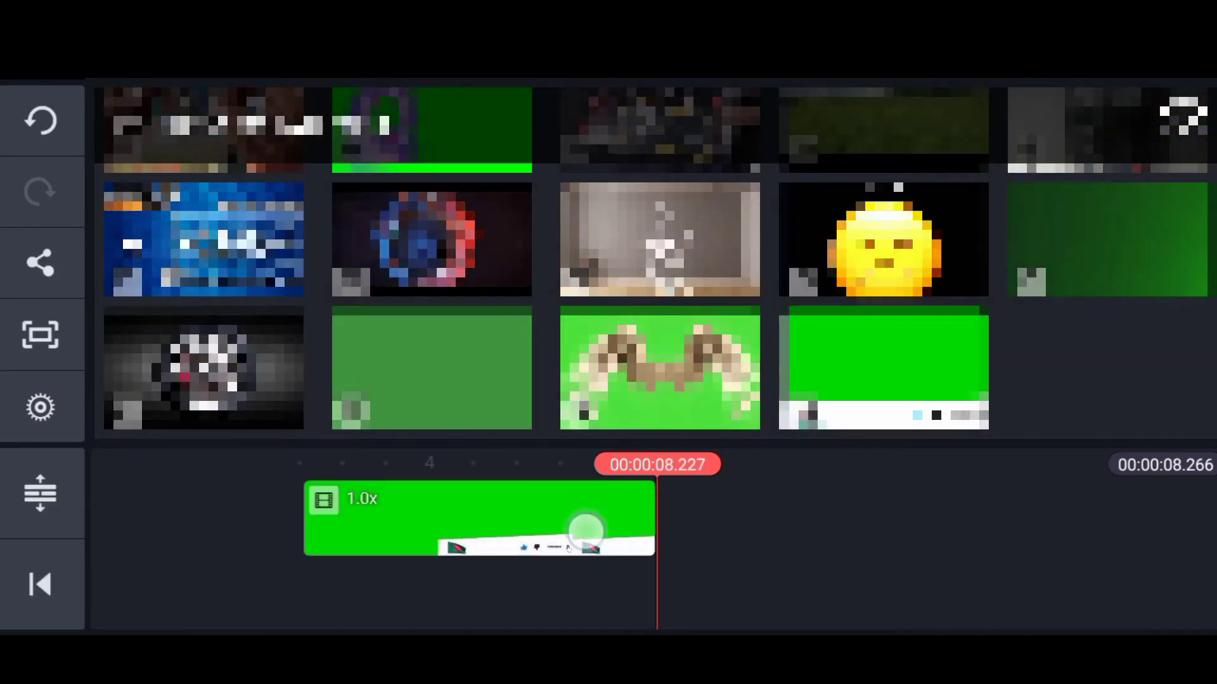
left_click(479, 518)
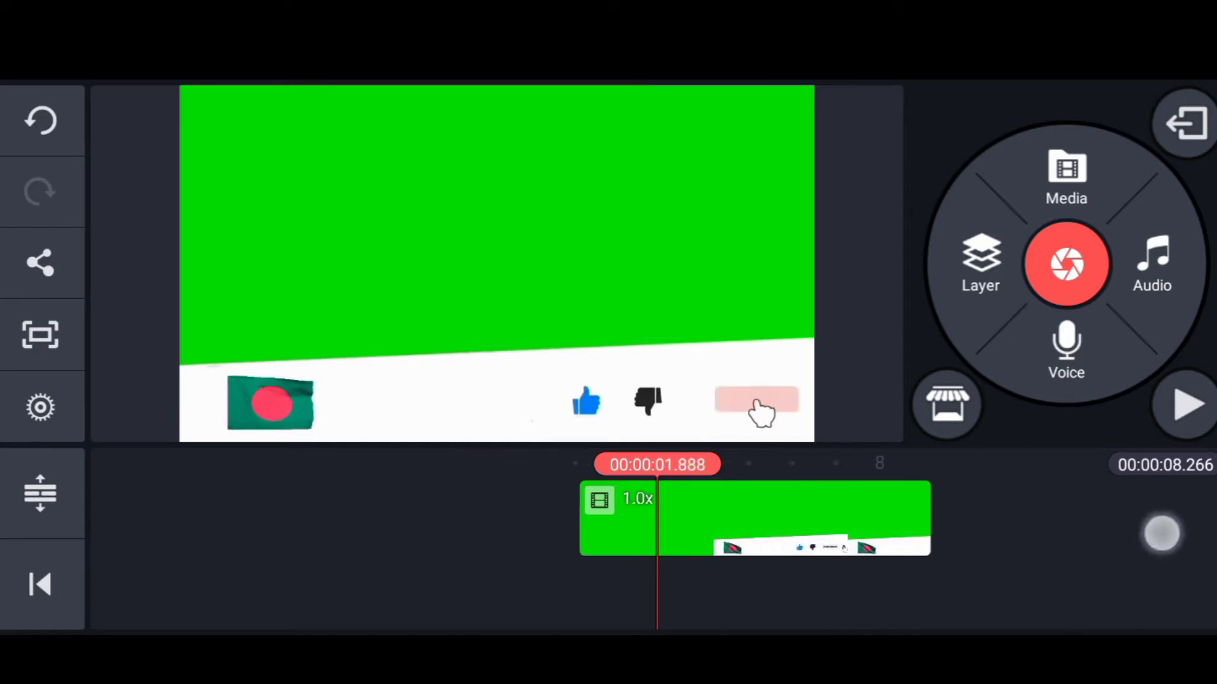
left_click(753, 518)
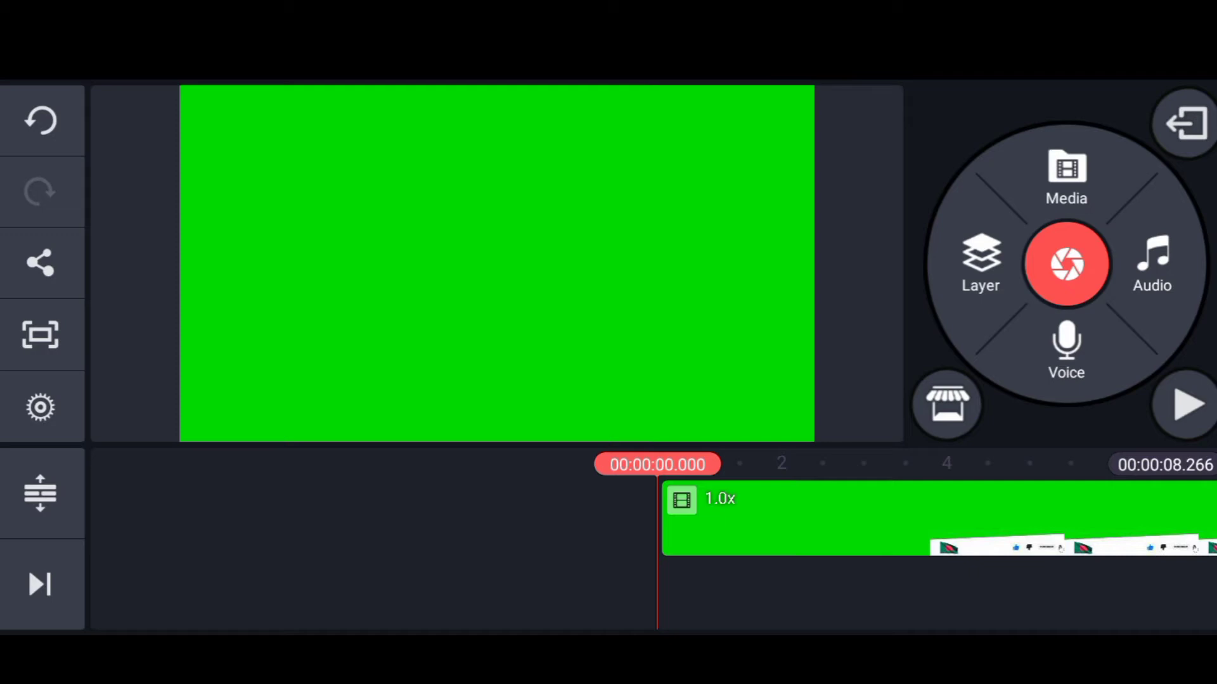
Add a channel-name text layer and set its font to Noto Serif Bold.
left_click(979, 264)
type("BAYEZID PRO")
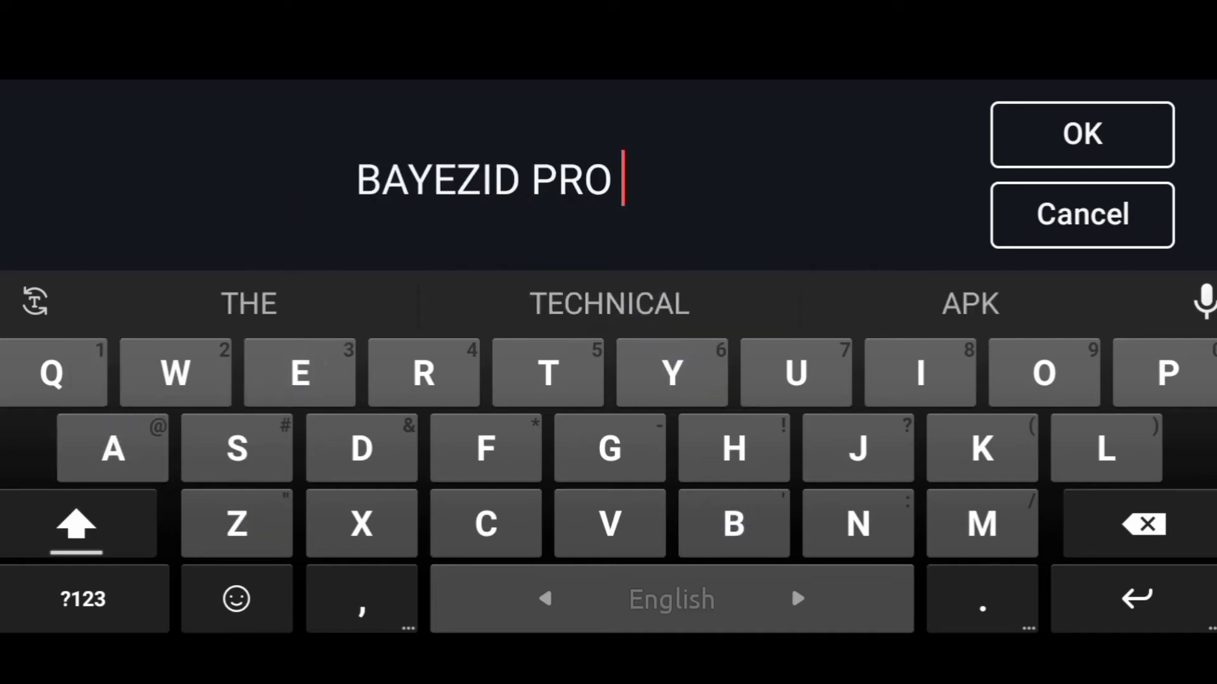
left_click(1081, 133)
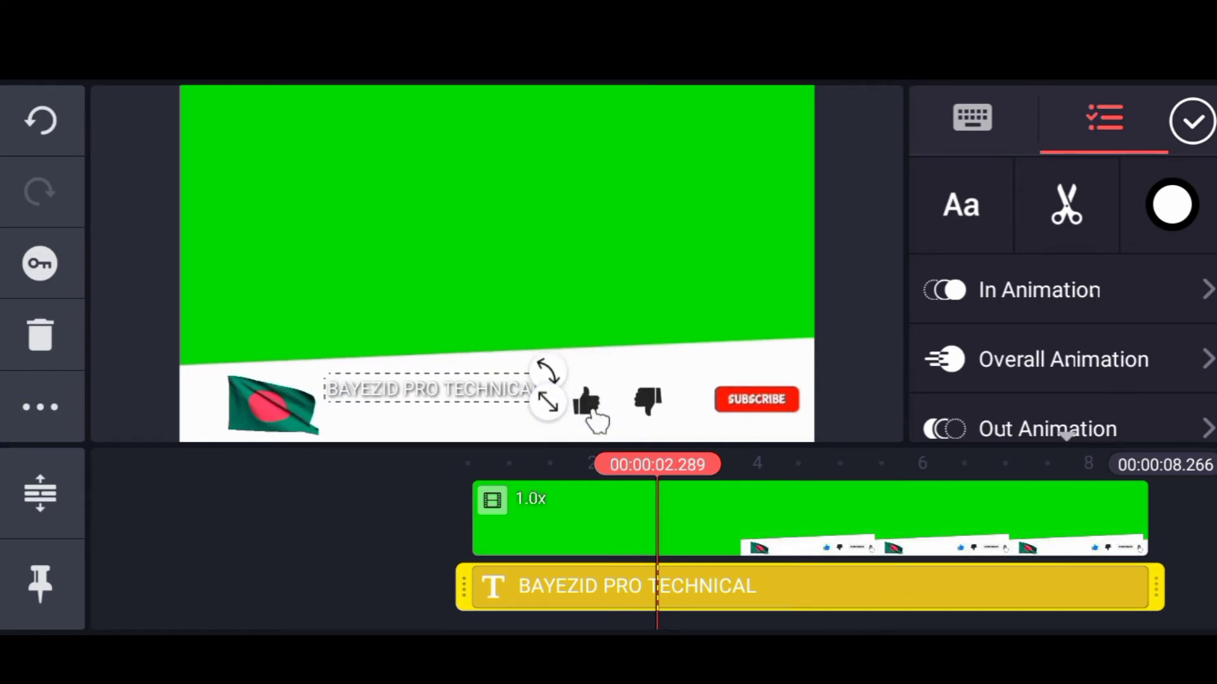
left_click(960, 204)
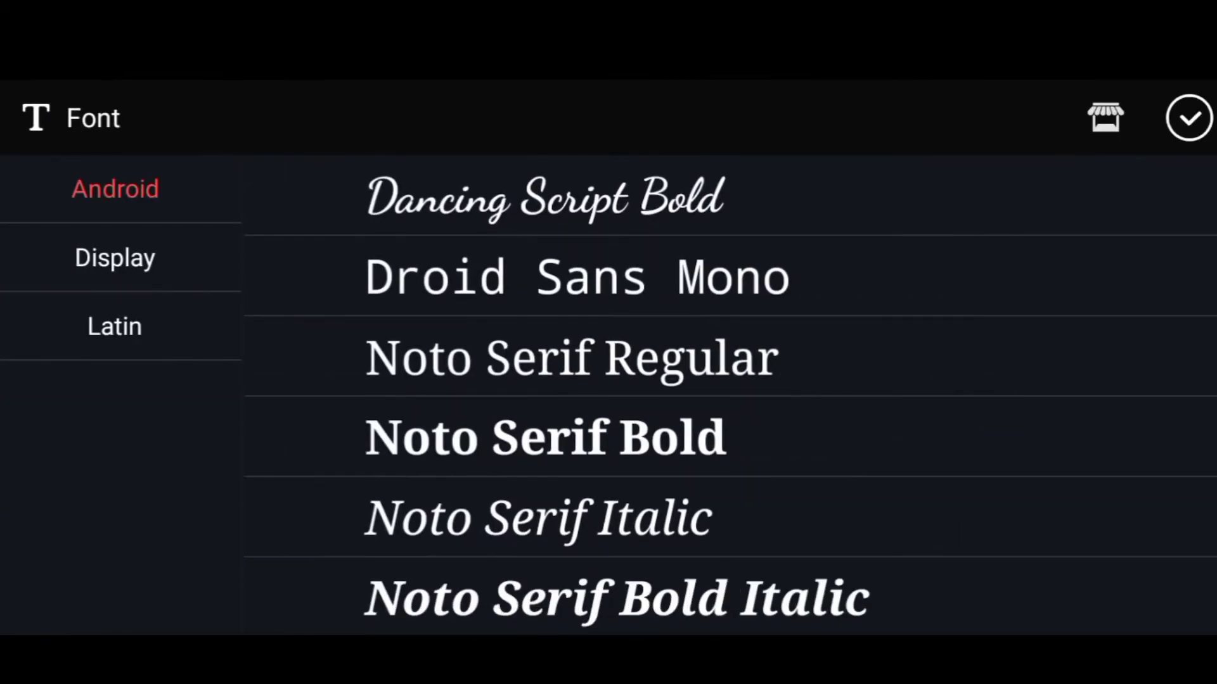
left_click(545, 437)
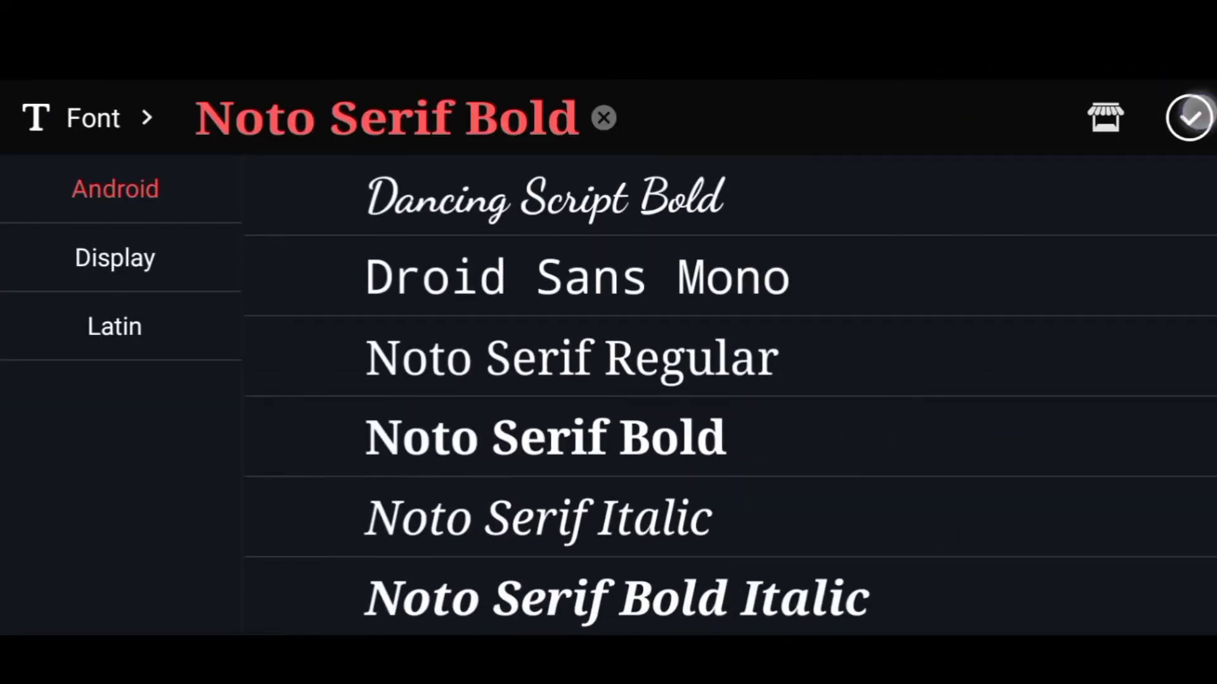
left_click(1192, 118)
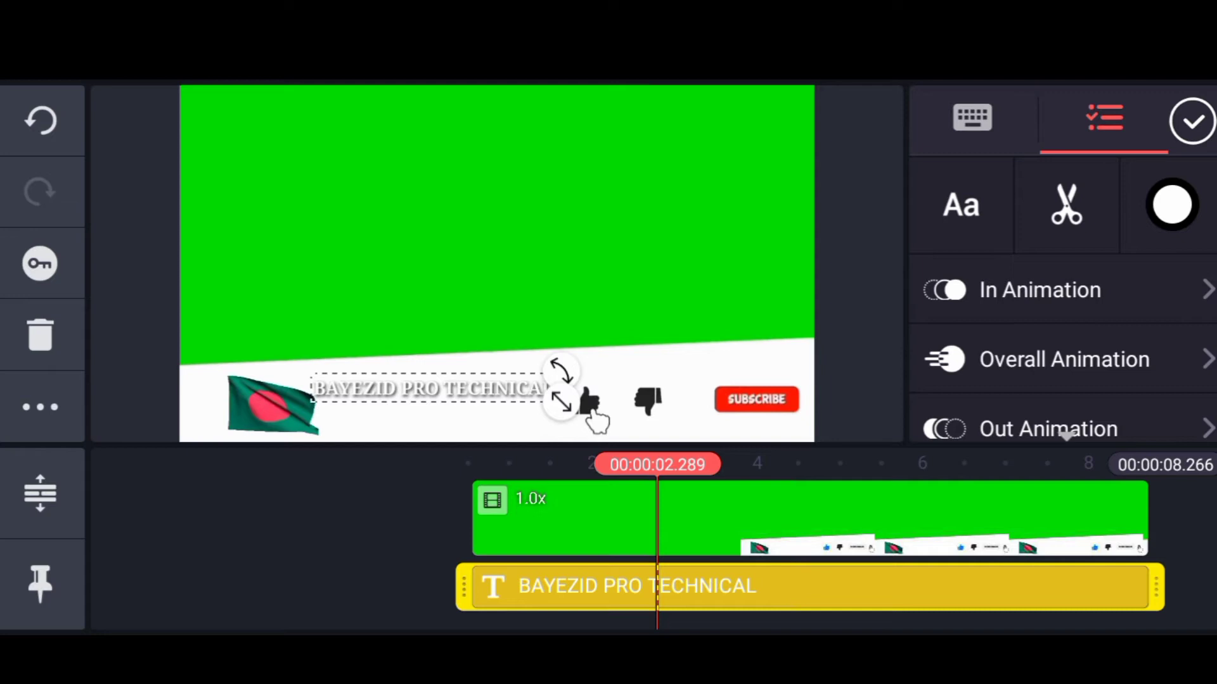
Colour the channel-name text black.
left_click(1171, 204)
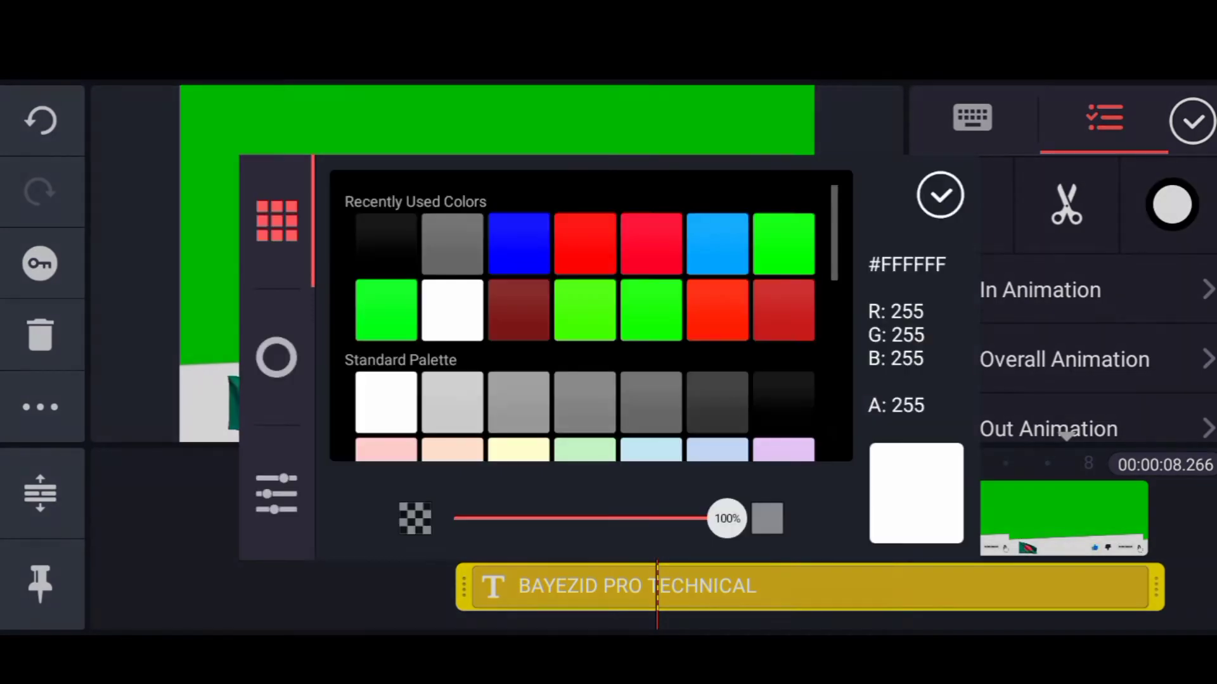
left_click(939, 195)
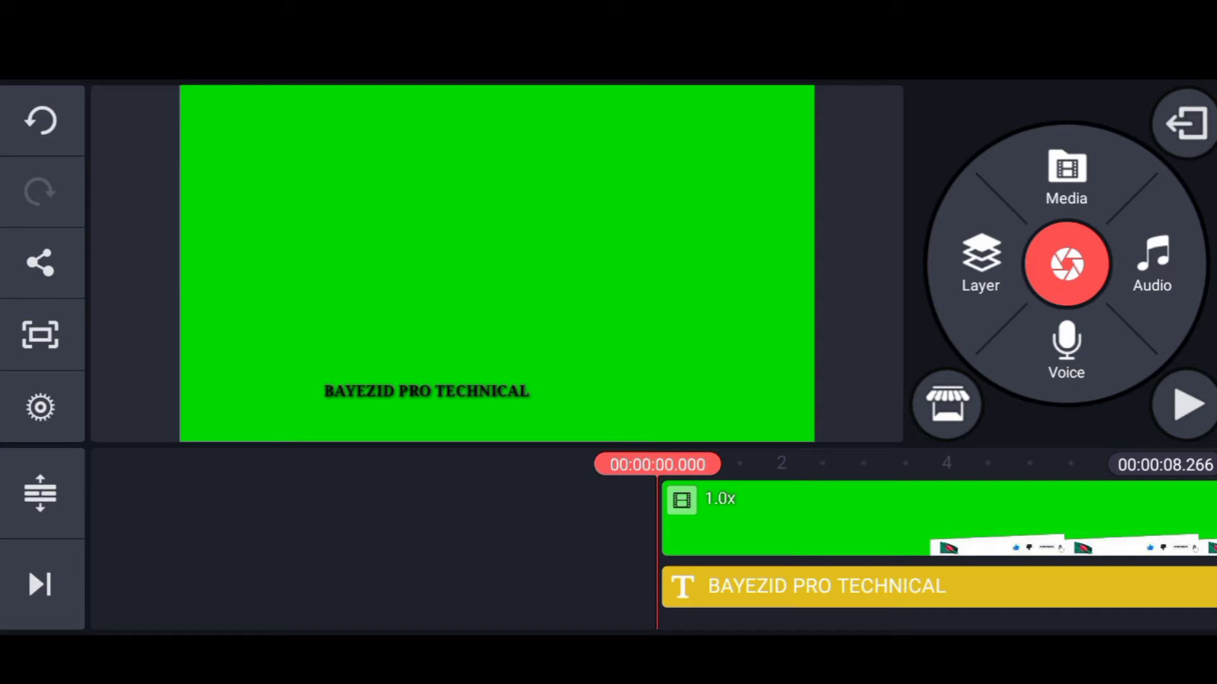
Add a second text layer reading Official YouTube Channel in black beneath the name.
left_click(979, 264)
type("Official YouTube")
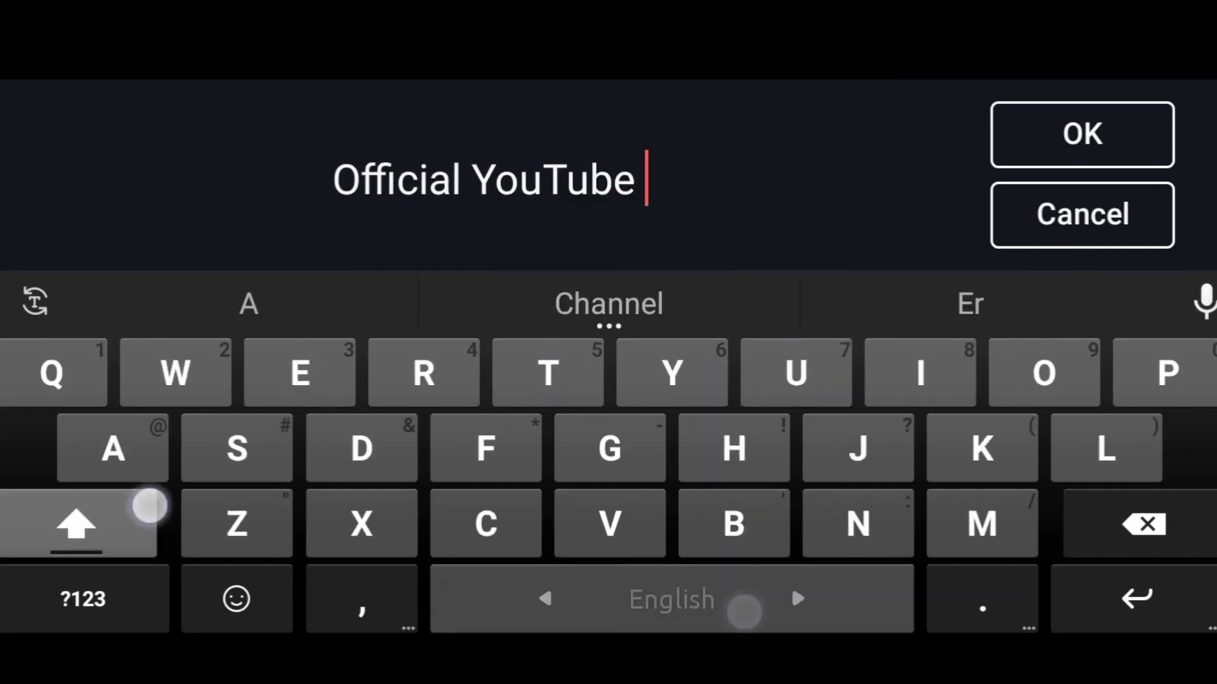
left_click(1082, 133)
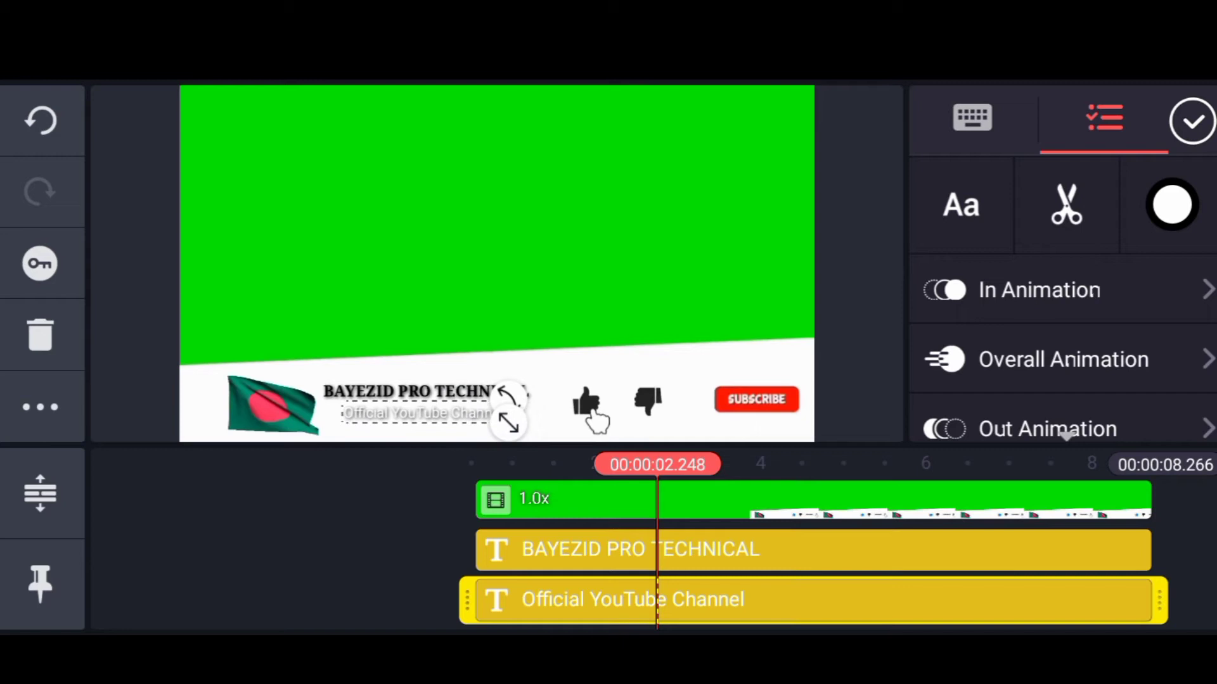
left_click(1171, 204)
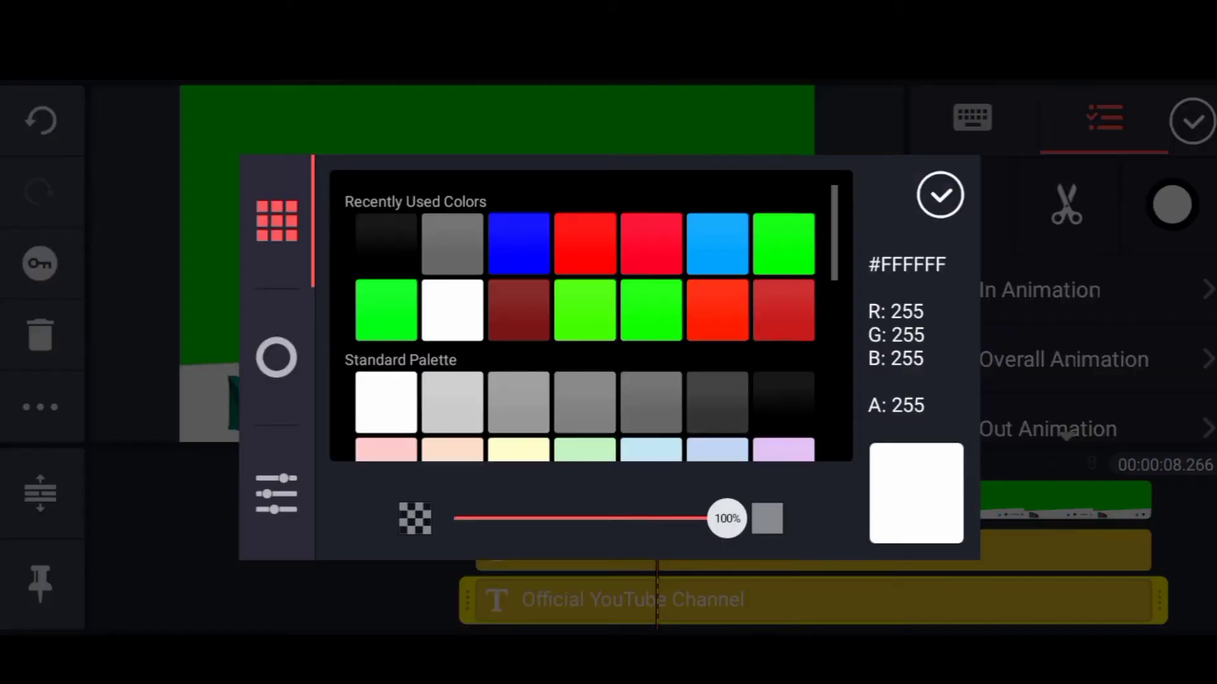
left_click(939, 195)
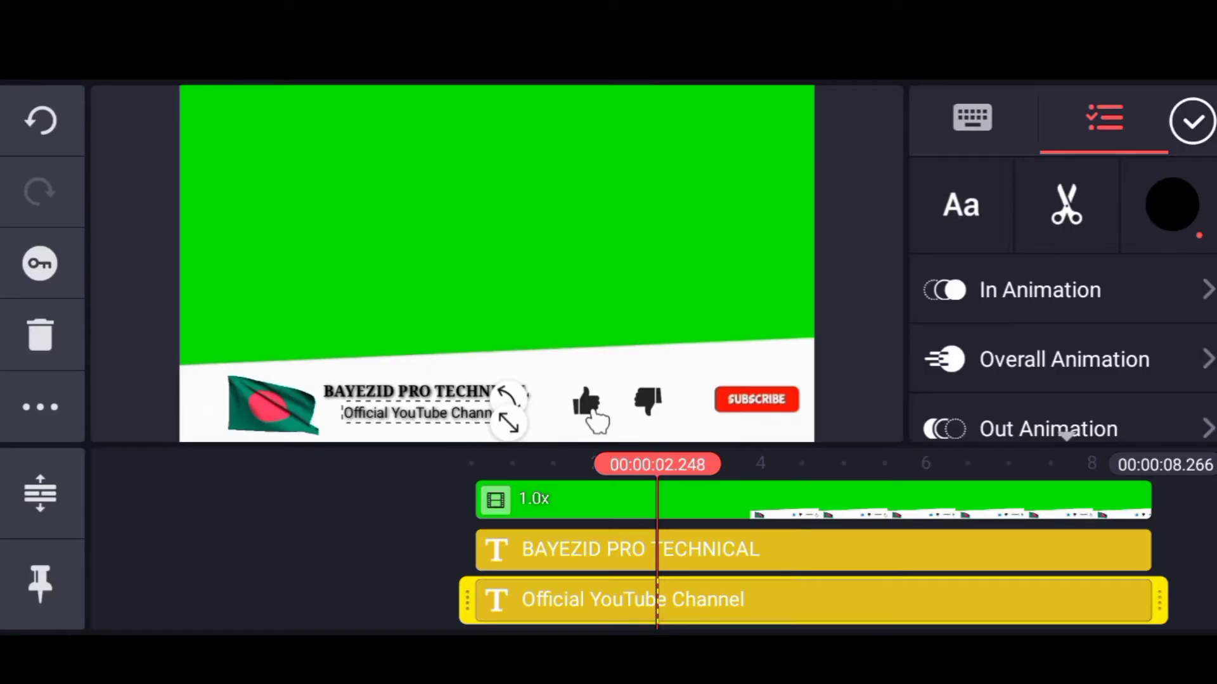
left_click(1192, 121)
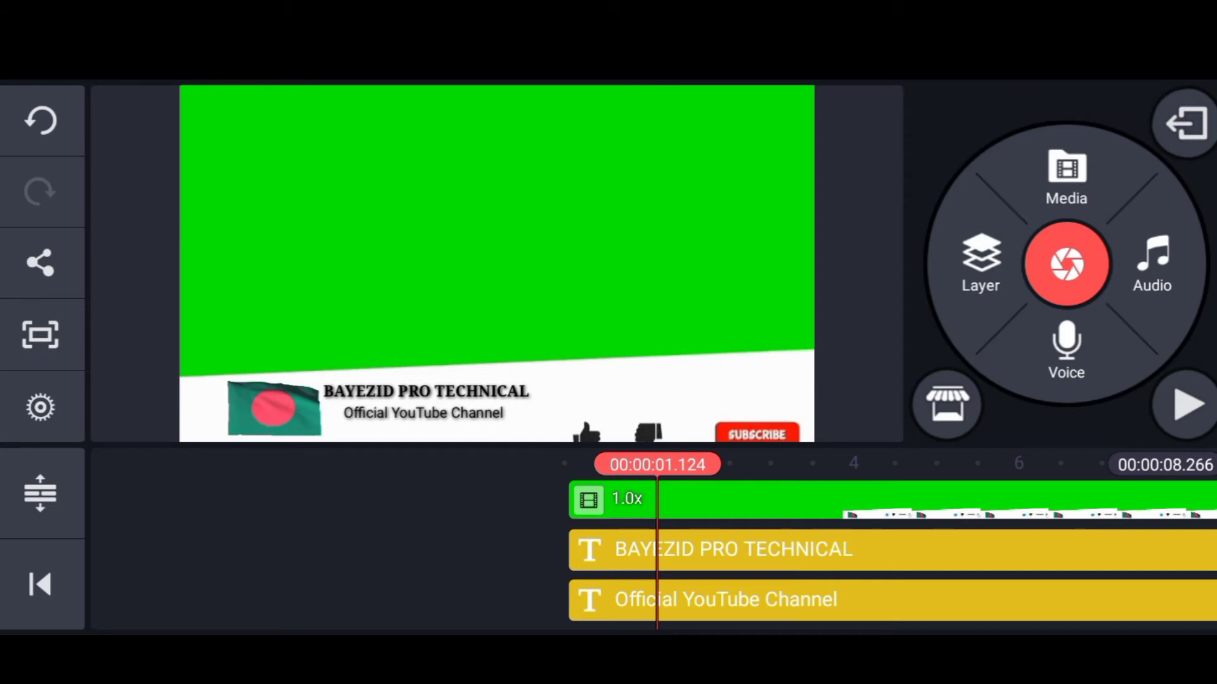
Add the verified-tick image layer with a round mask shape applied.
left_click(980, 264)
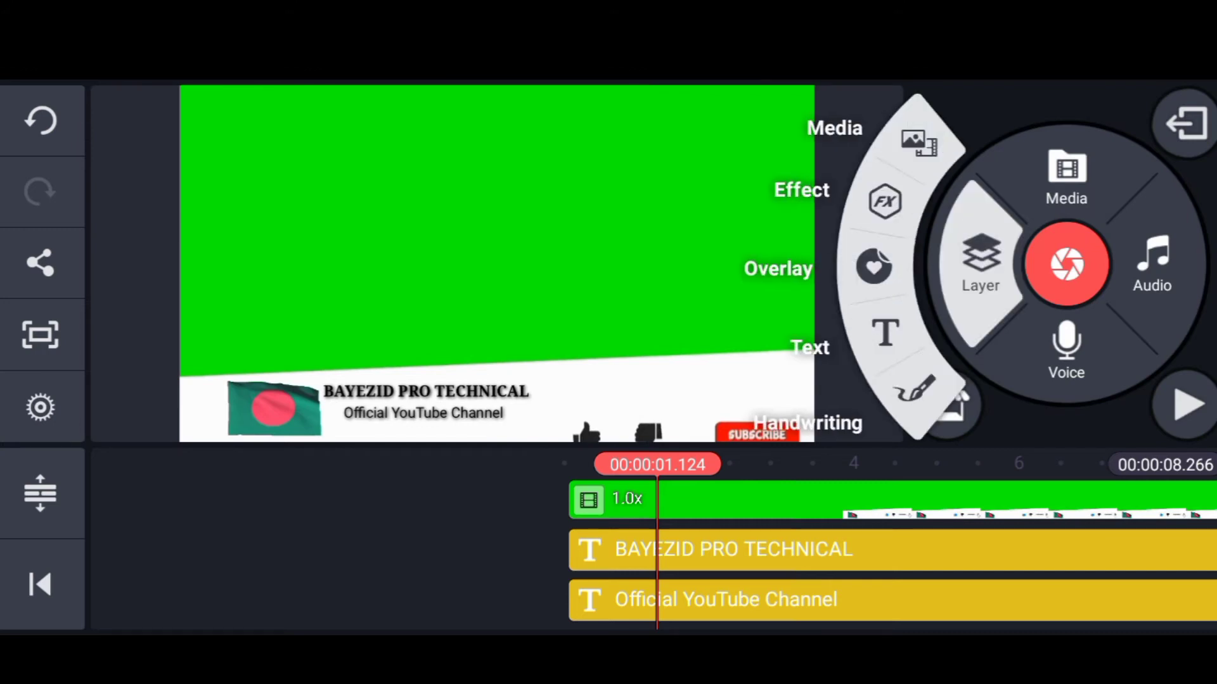
left_click(1067, 168)
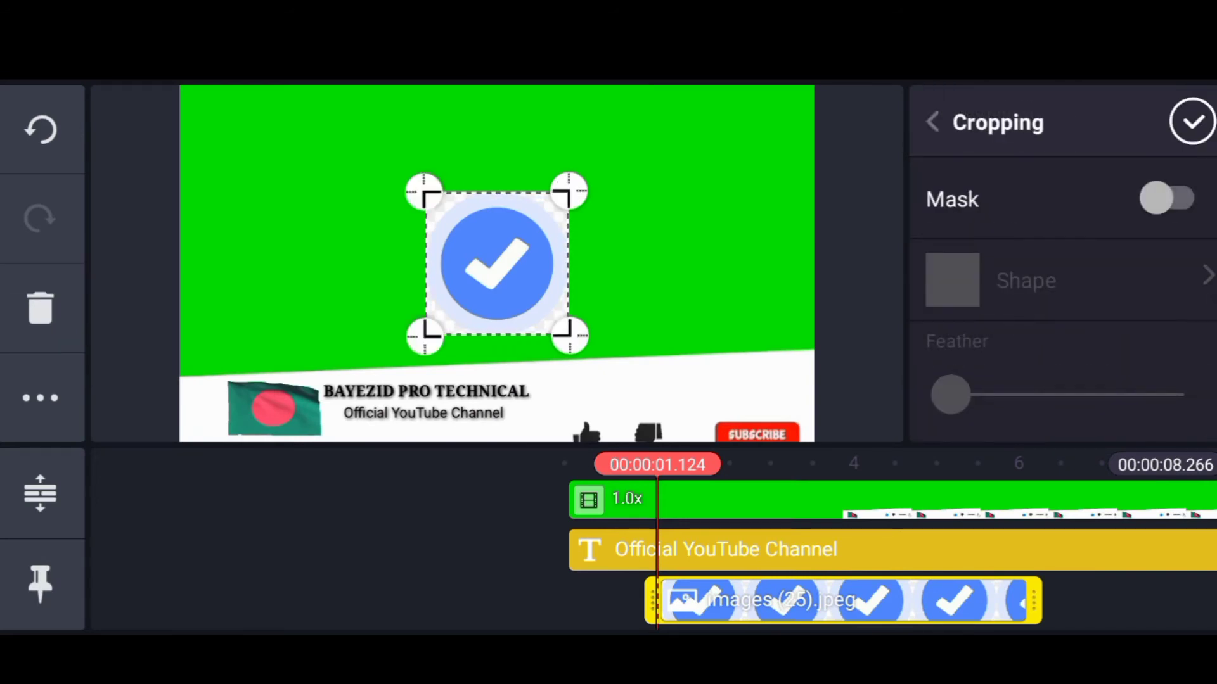
left_click(1170, 199)
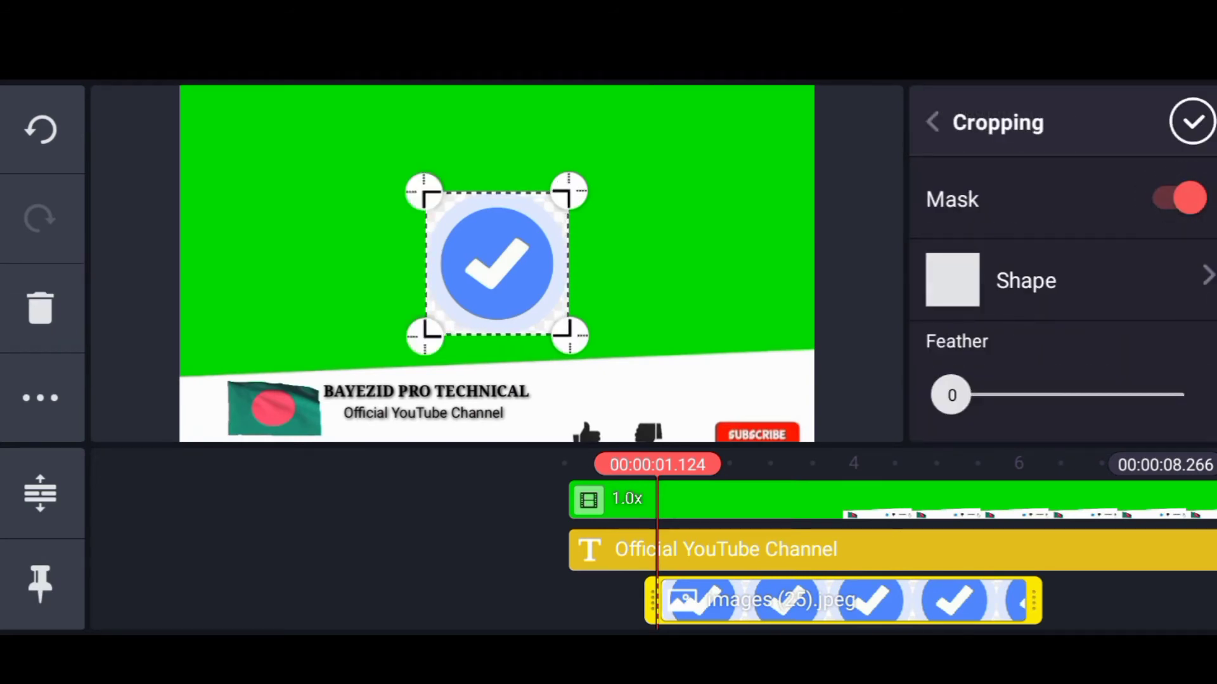
left_click(1025, 280)
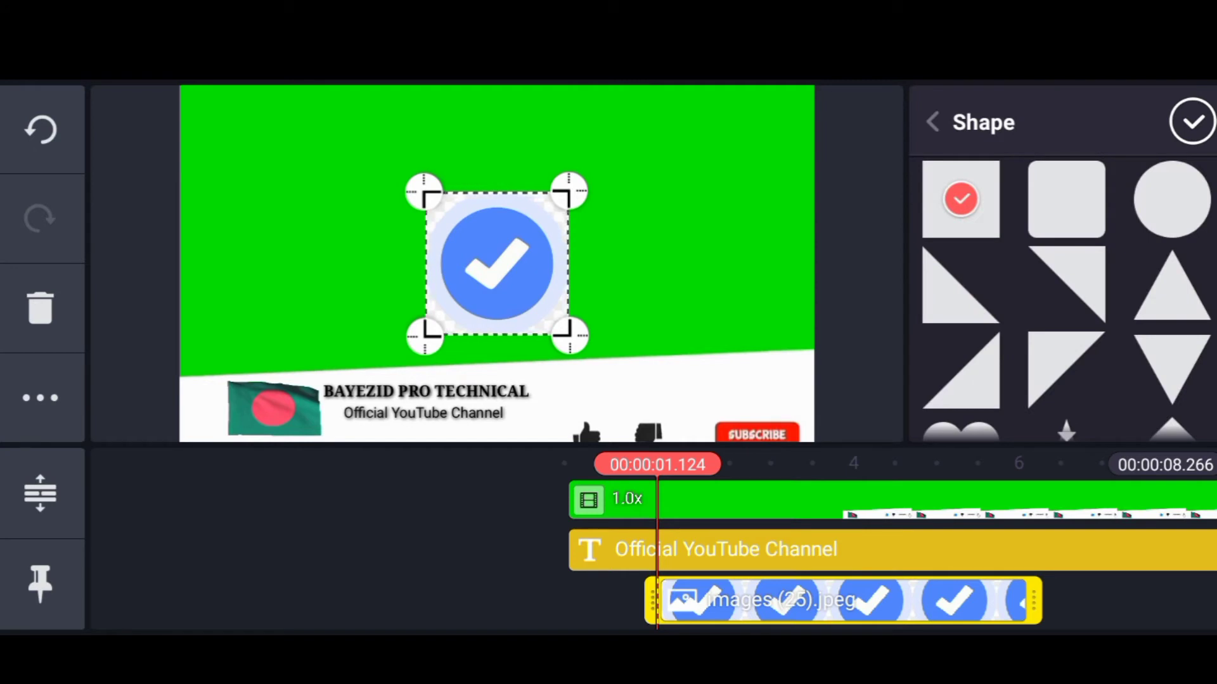
left_click(1171, 199)
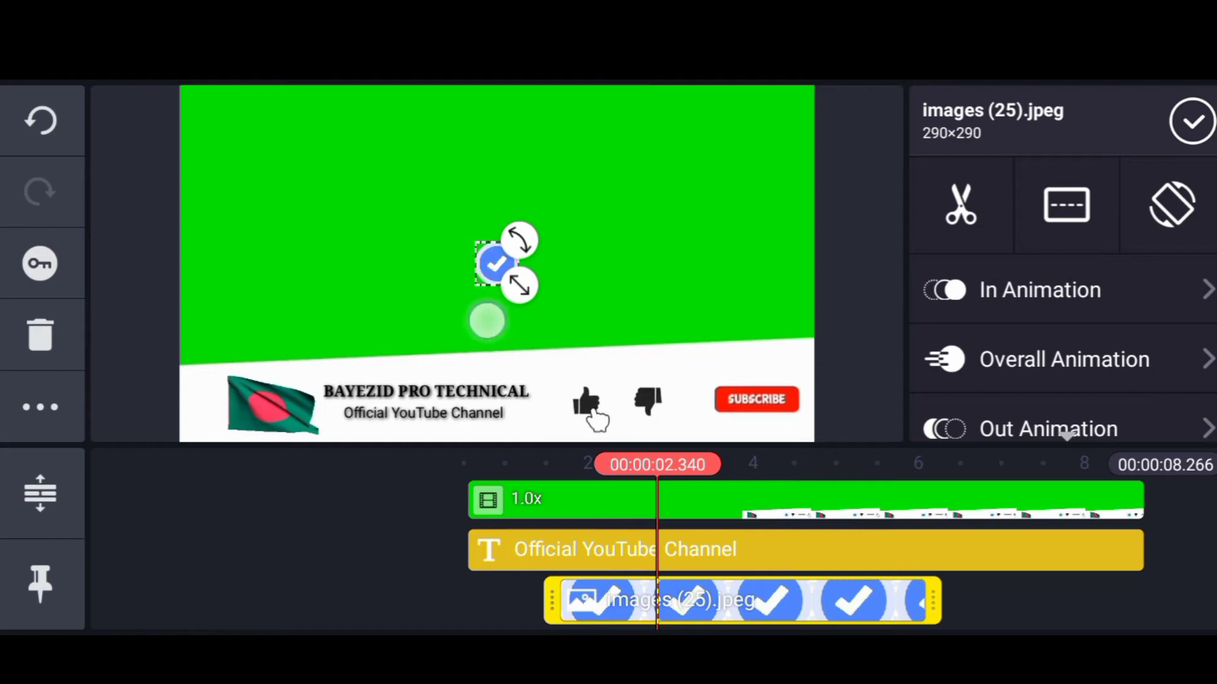
Move the tick beside the channel name BAYEZID PRO TECHNICAL and confirm.
left_click_drag(497, 263, 551, 380)
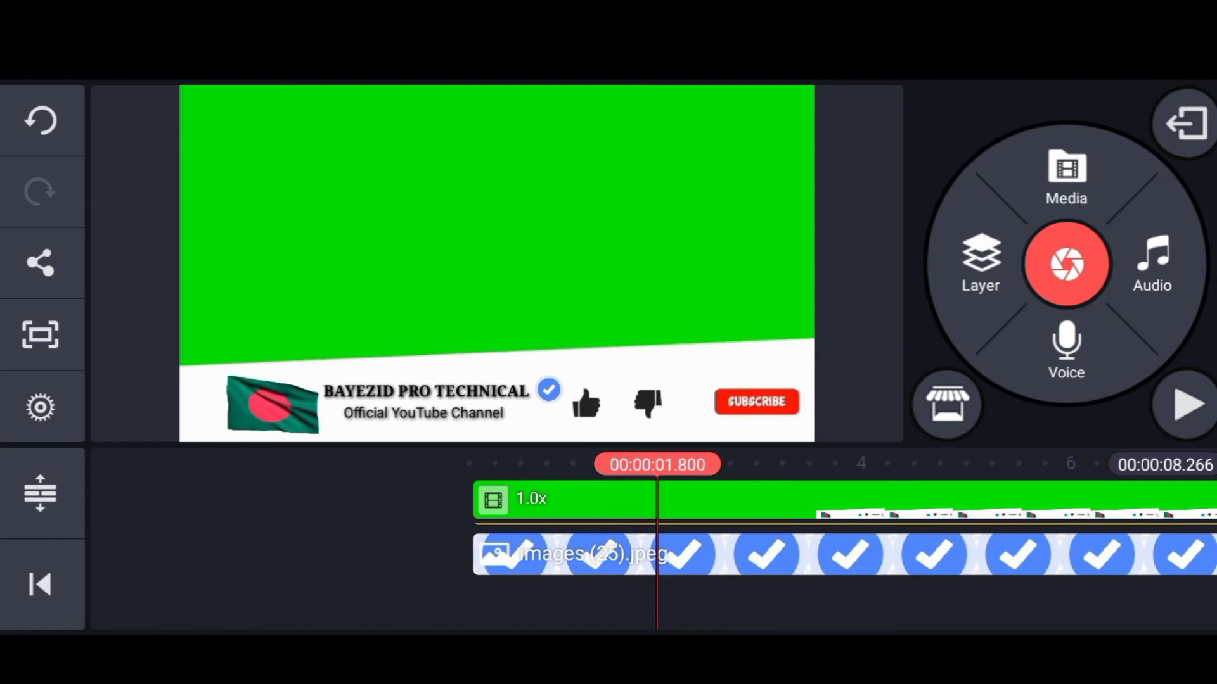
left_click(1184, 403)
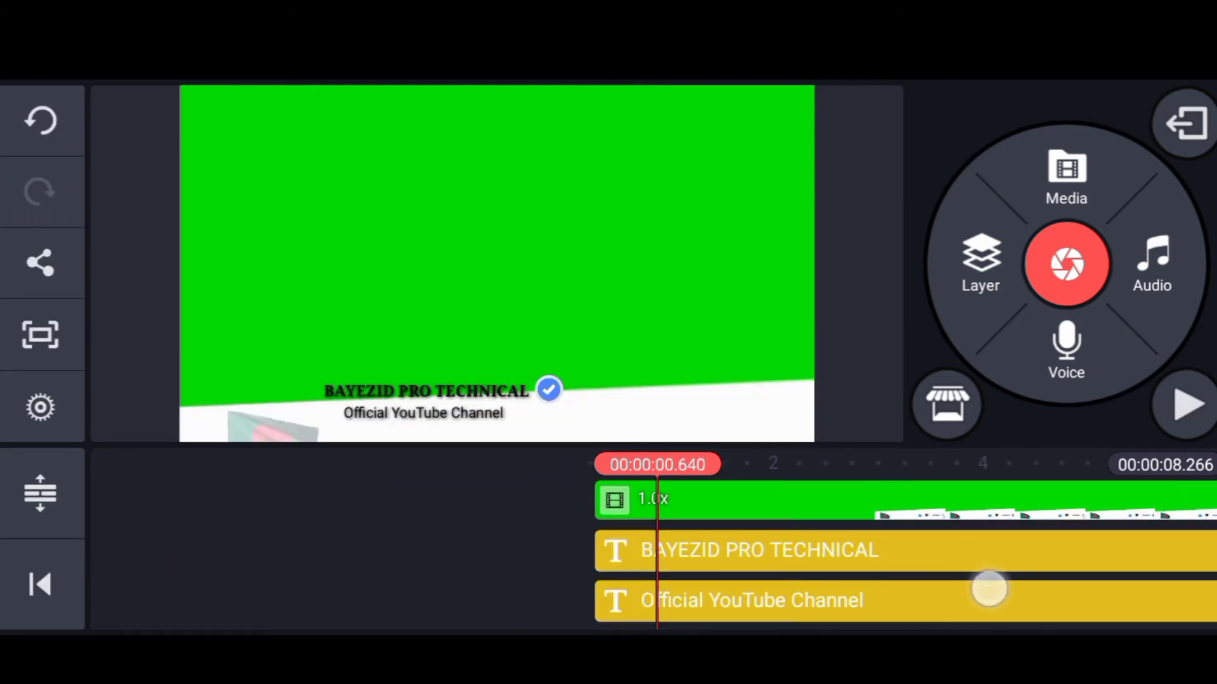
Give the channel-name text an entrance (In) animation.
left_click(752, 550)
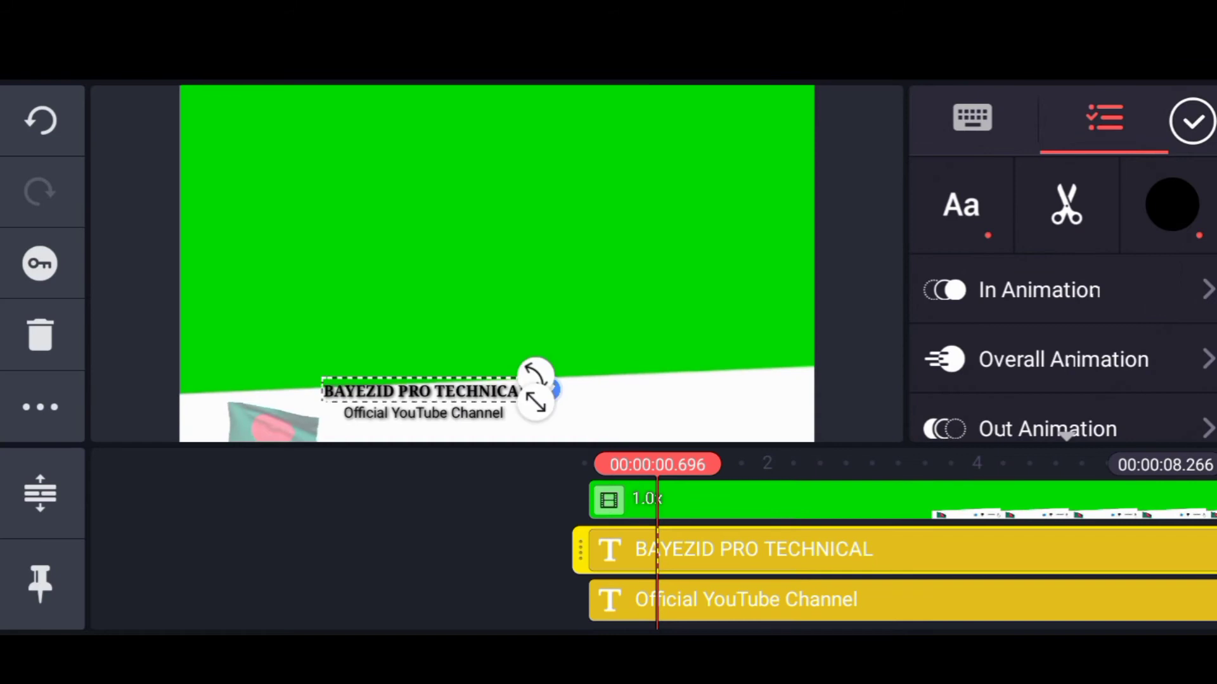
left_click(1040, 289)
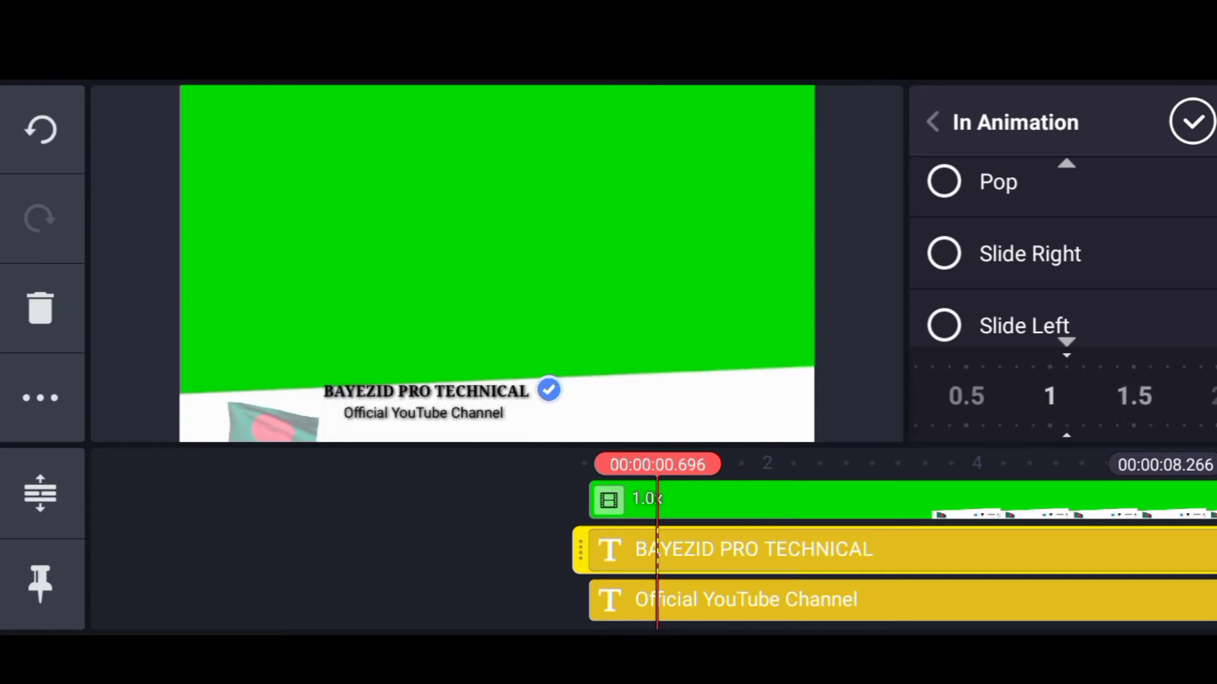
left_click_drag(1048, 395, 1173, 372)
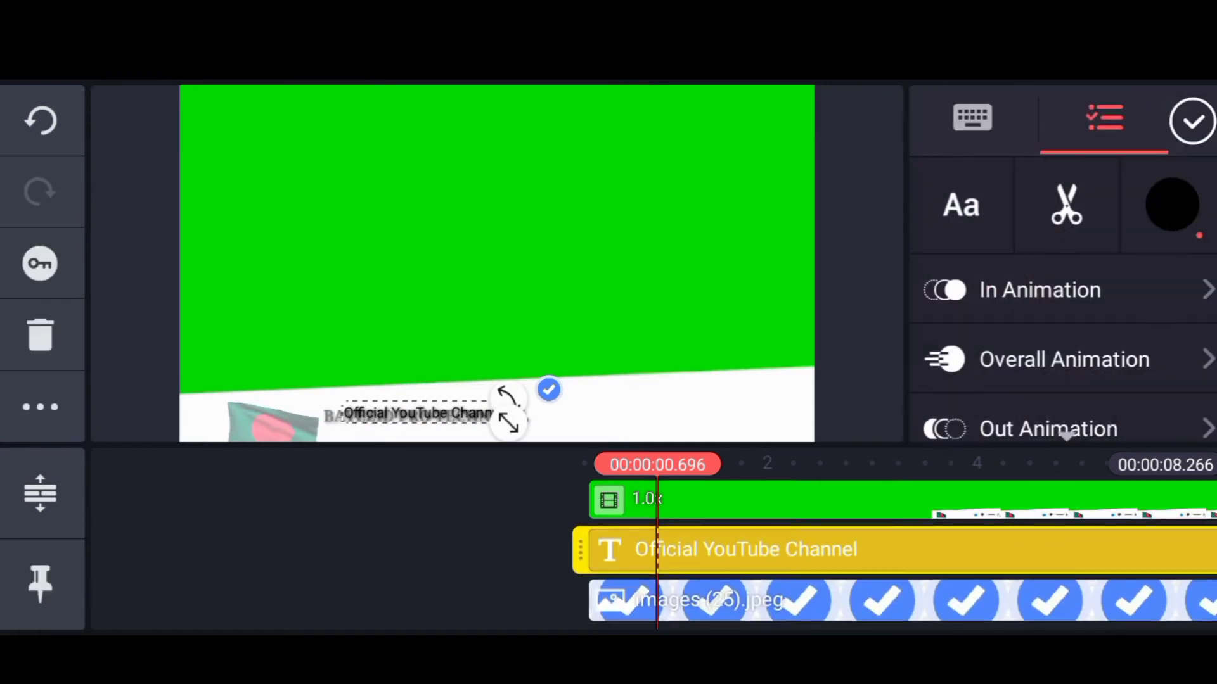
Give the subtitle and verified tick entrance animations as well.
left_click(1039, 289)
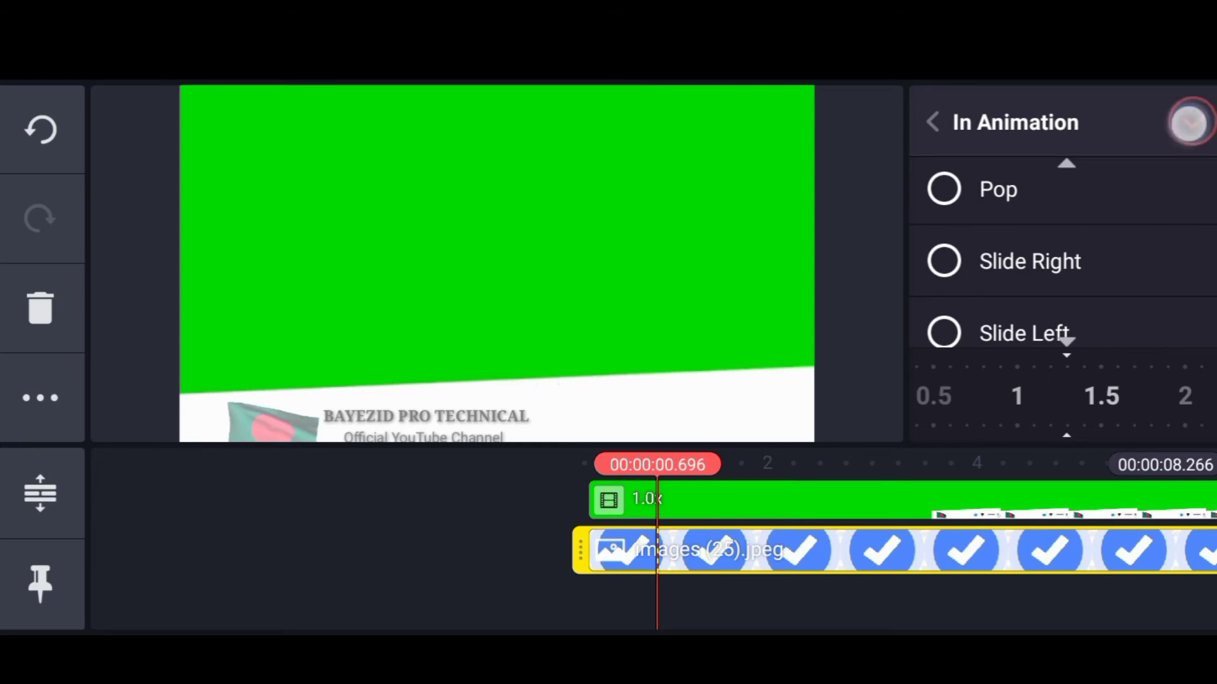
left_click(934, 123)
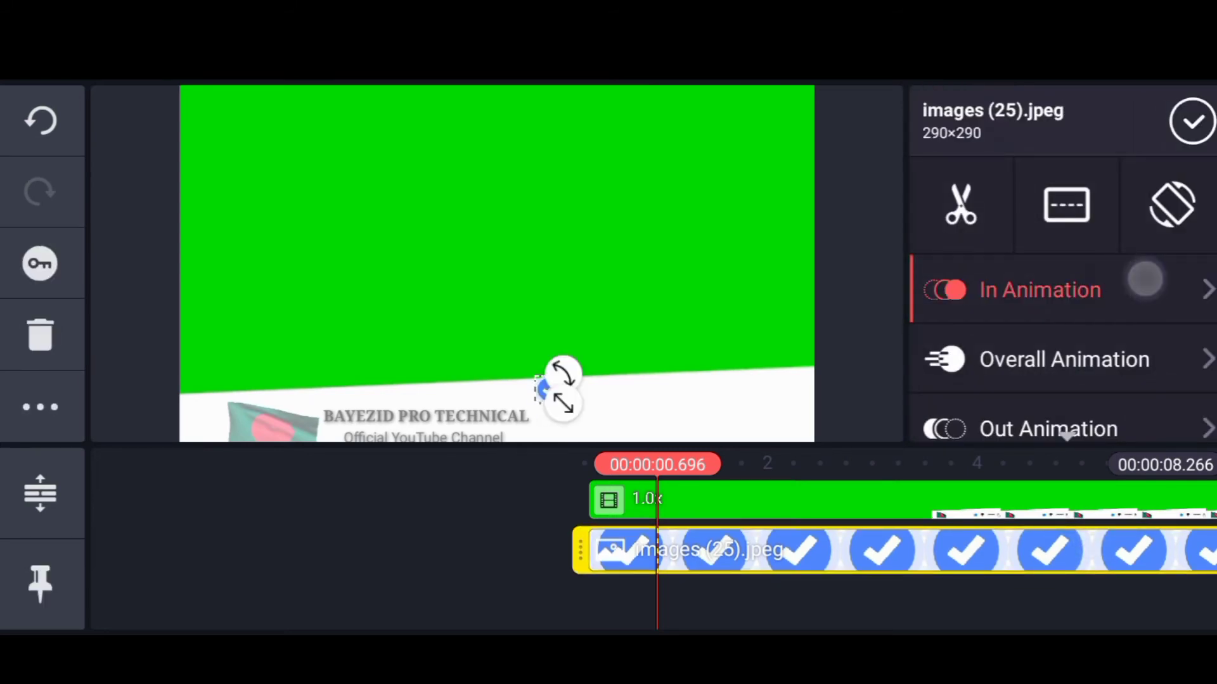
left_click(1039, 288)
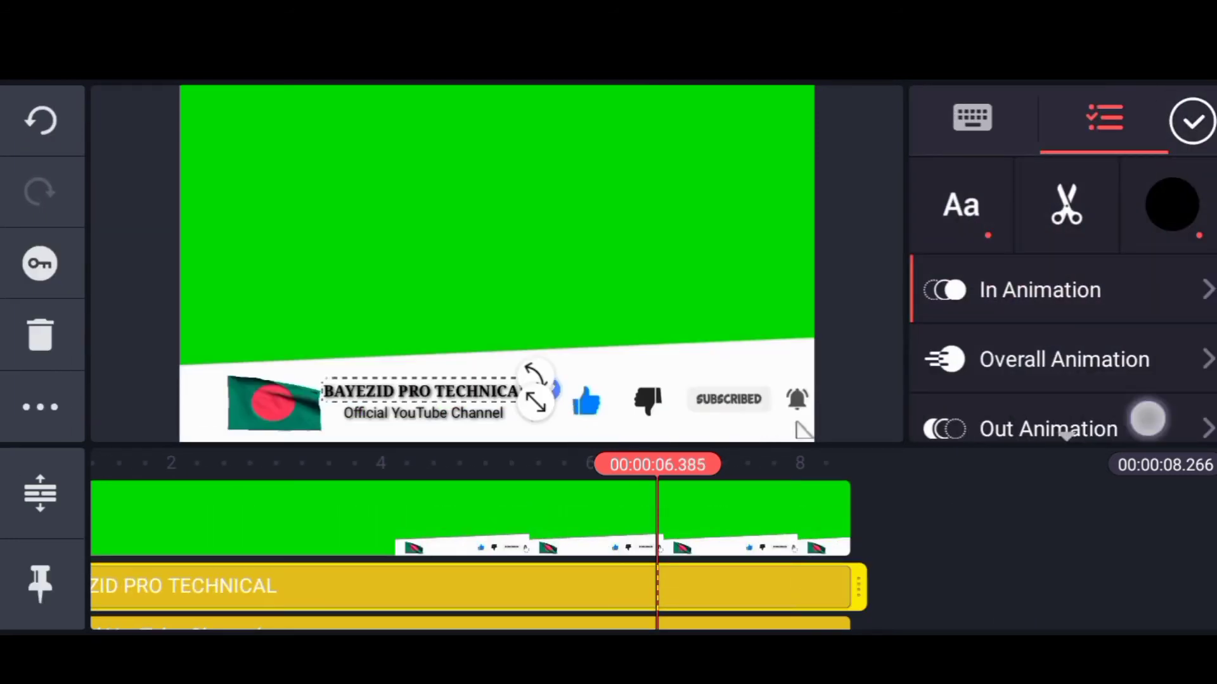
Apply a Slide Down exit animation with longer duration to the name, subtitle and tick.
left_click(1048, 428)
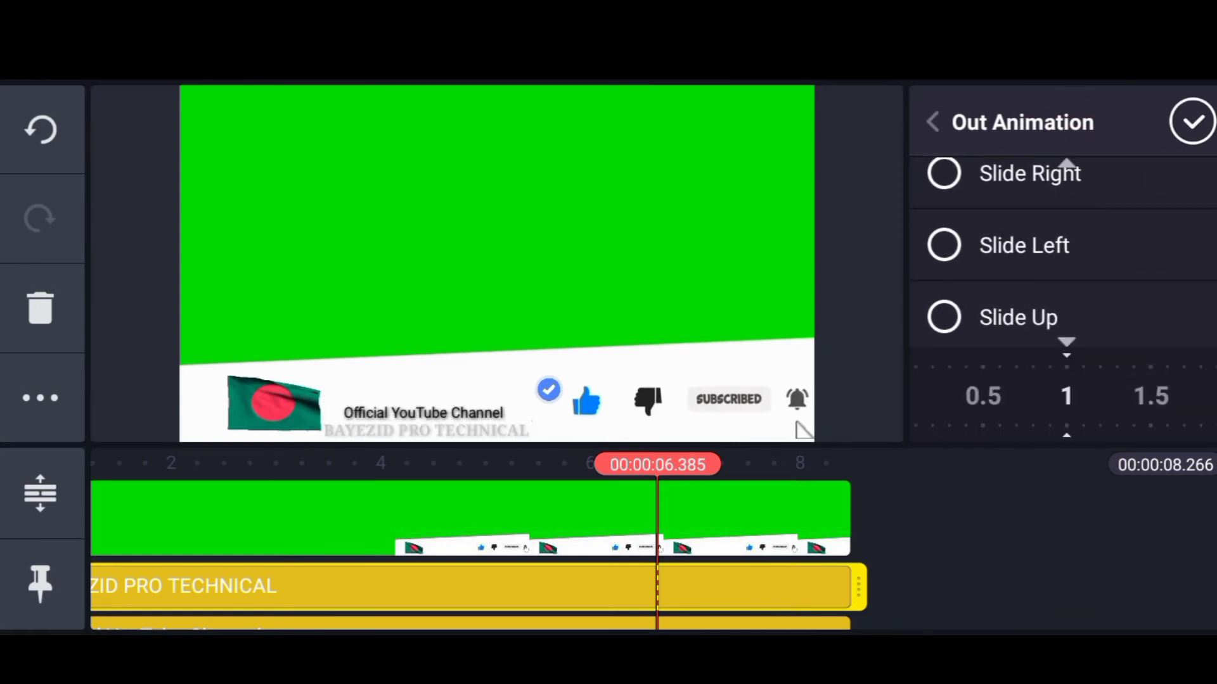
left_click_drag(1067, 396, 1163, 396)
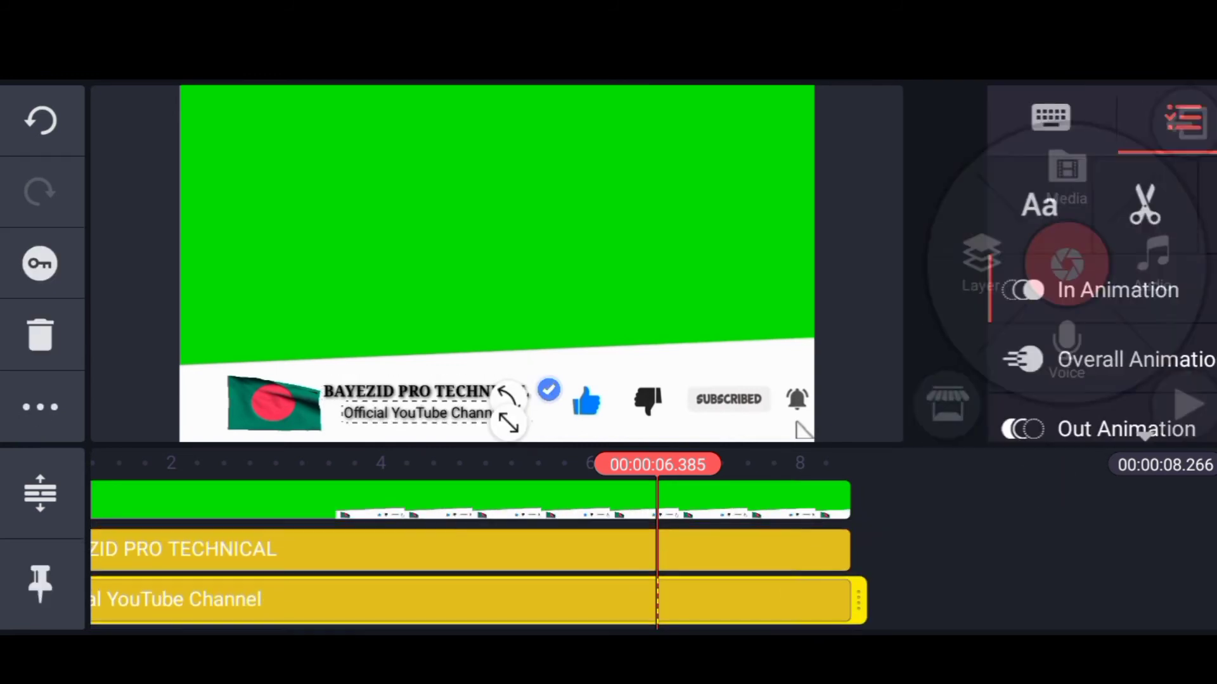
left_click(1125, 428)
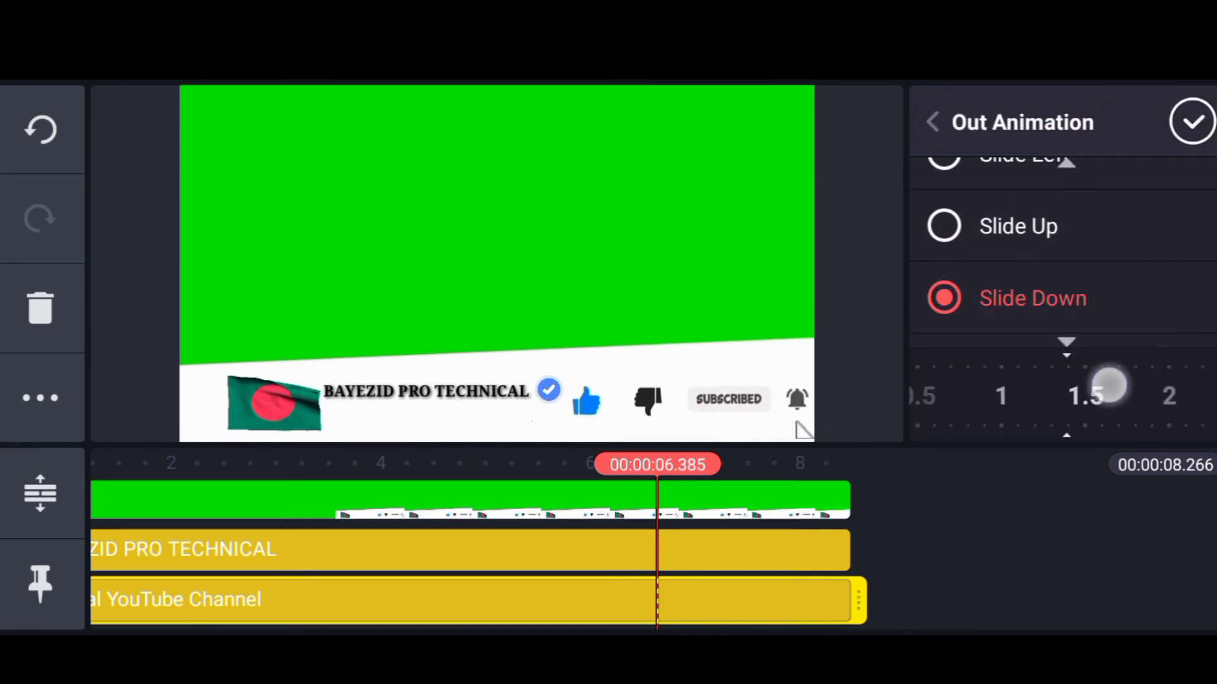
left_click_drag(1111, 388, 1156, 396)
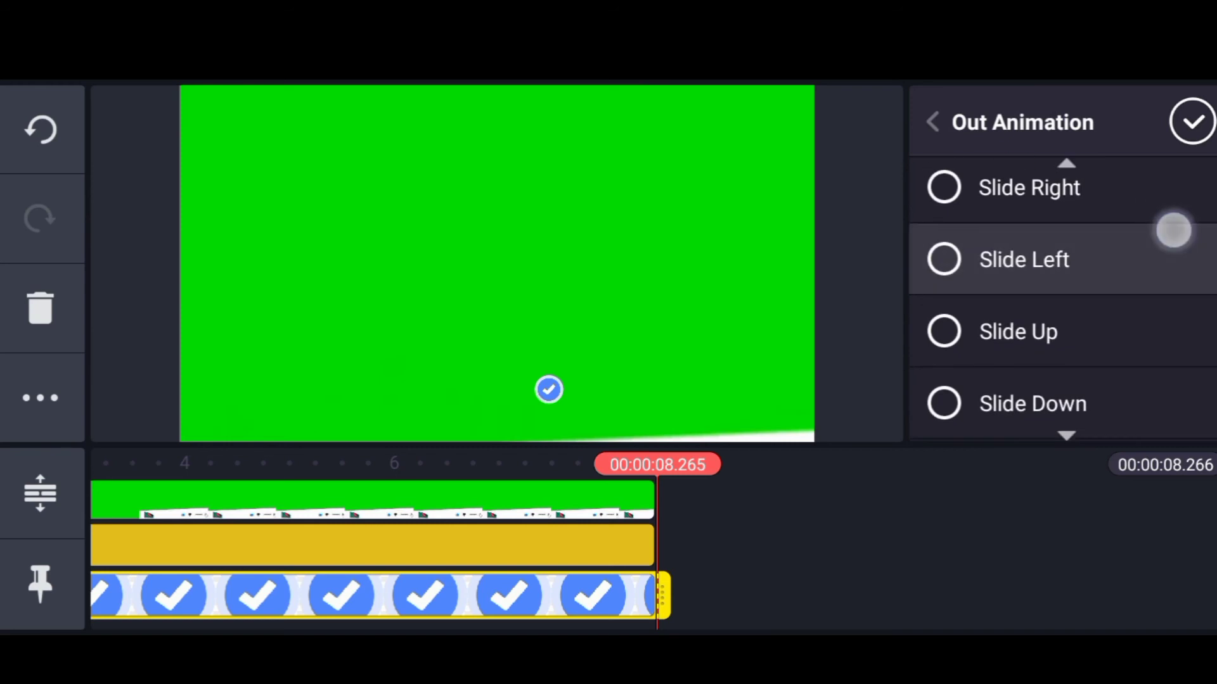
scroll("down", 3)
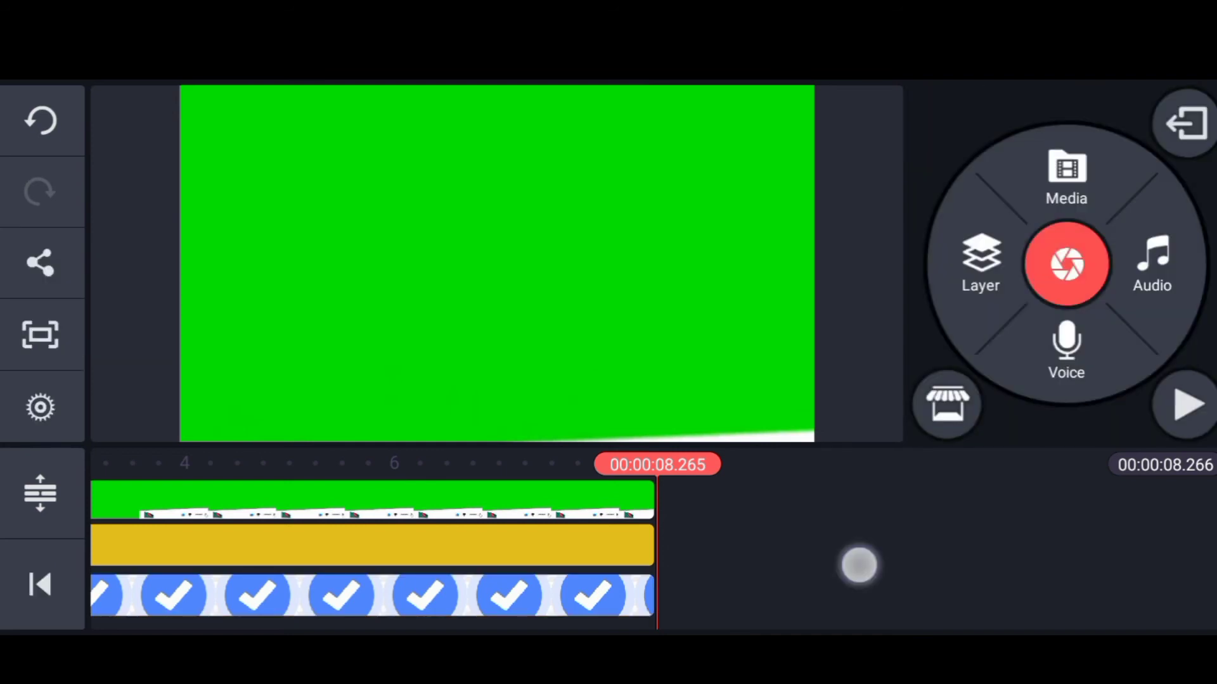
left_click(372, 543)
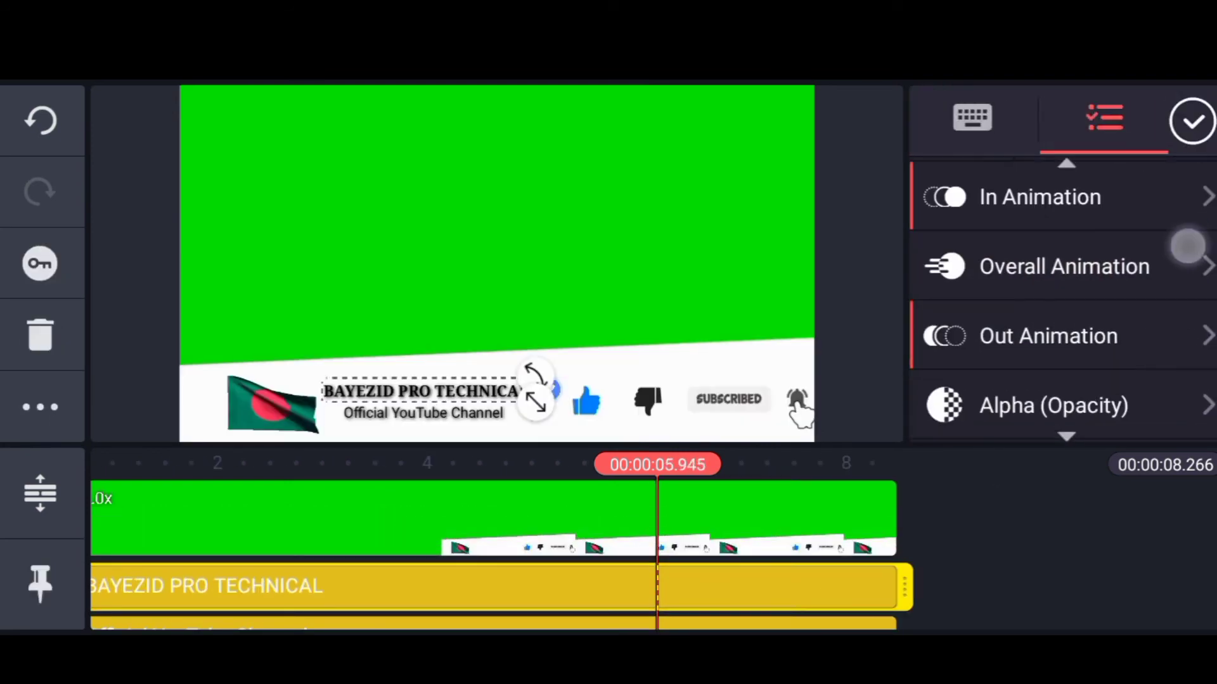
Export the lower-third as FHD 1080p, 30 fps, High bitrate.
left_click(1047, 335)
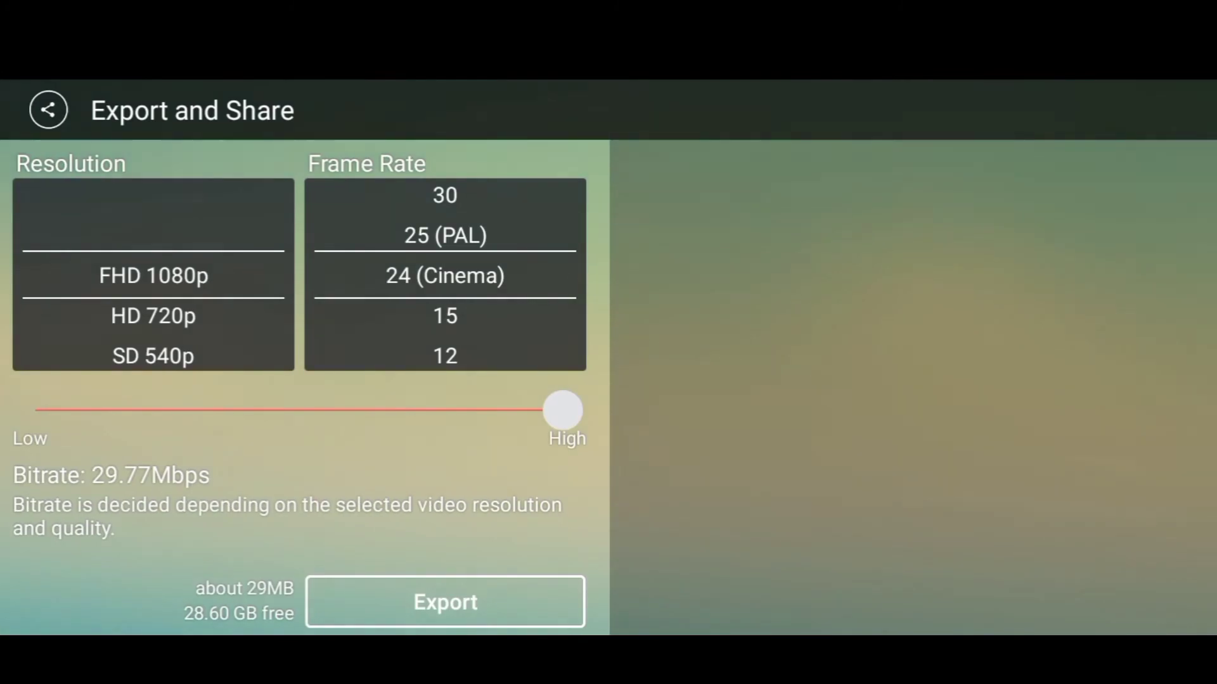
left_click(445, 601)
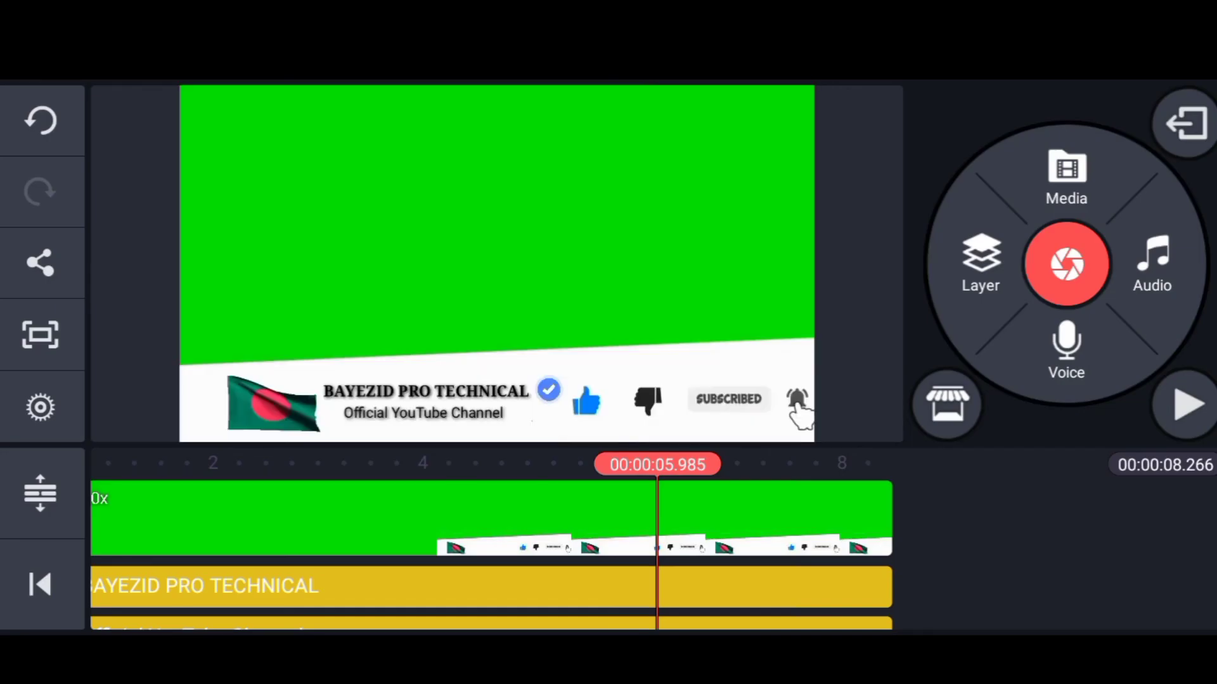
Open another project and layer Untitled 75_1080p.mp4 over its footage.
left_click(1185, 121)
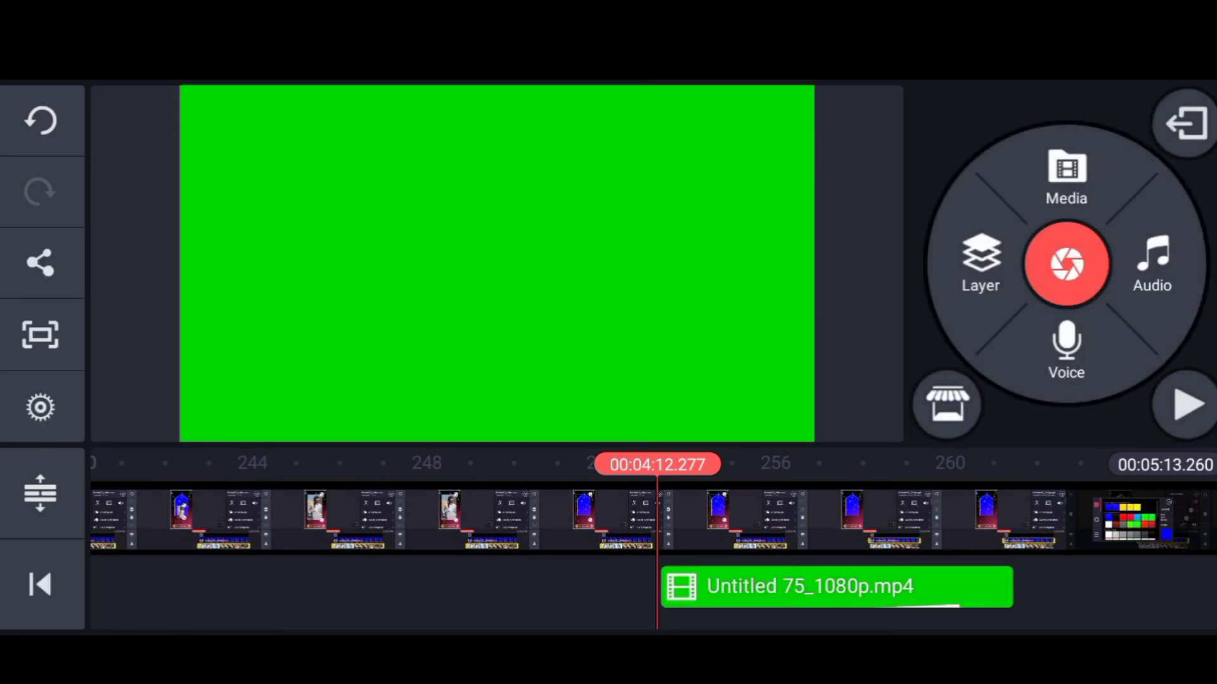
Enable Chroma Key on the subscribe-bar overlay with pure green as the key colour.
left_click(836, 585)
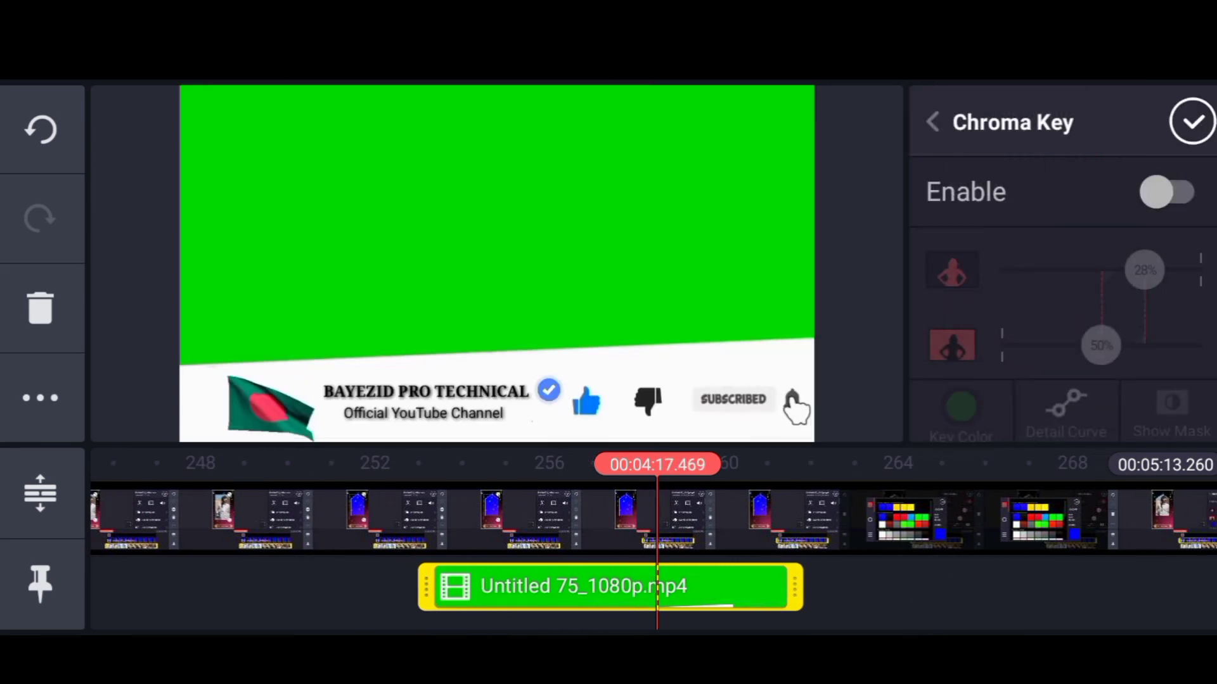
left_click(1167, 192)
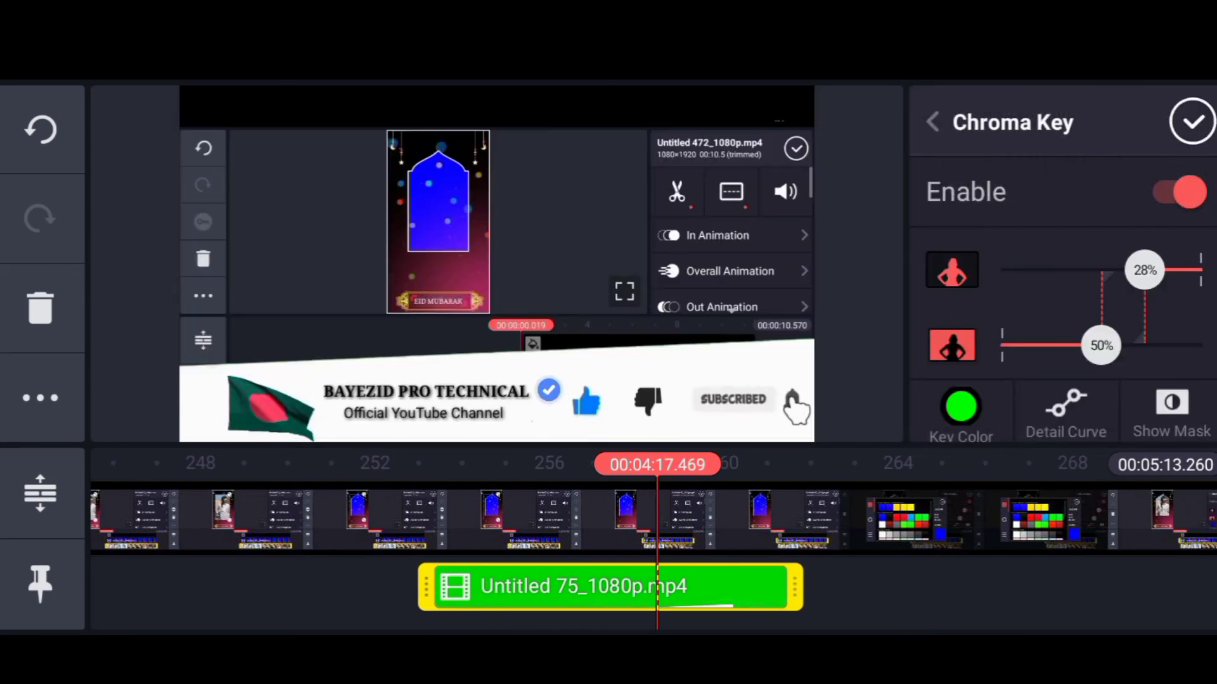
left_click(961, 407)
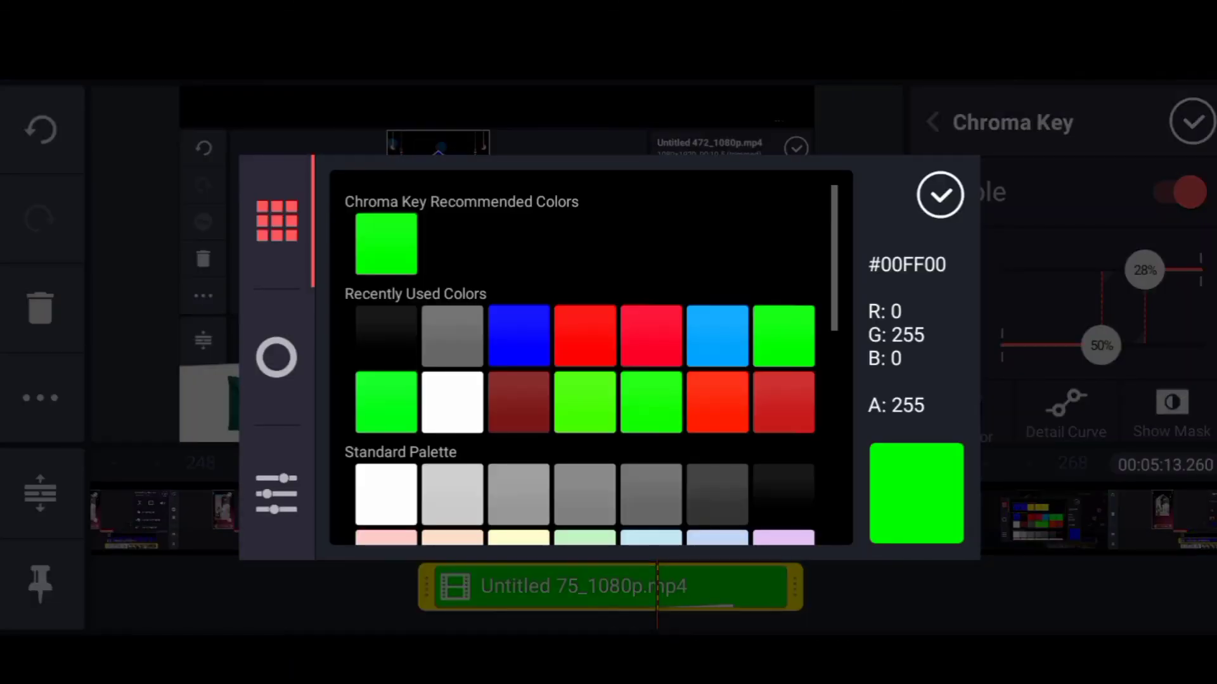
left_click(939, 195)
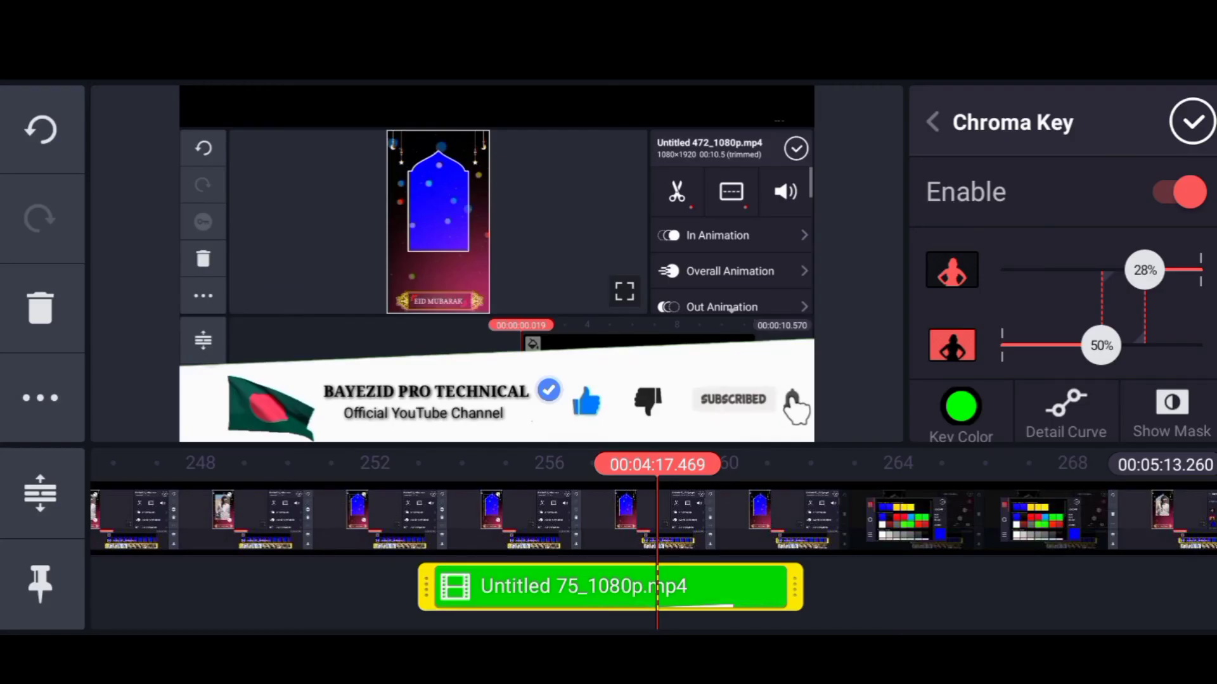
Tune the keying strength to about 59% and play back the composite over the video.
left_click_drag(1101, 347, 1129, 348)
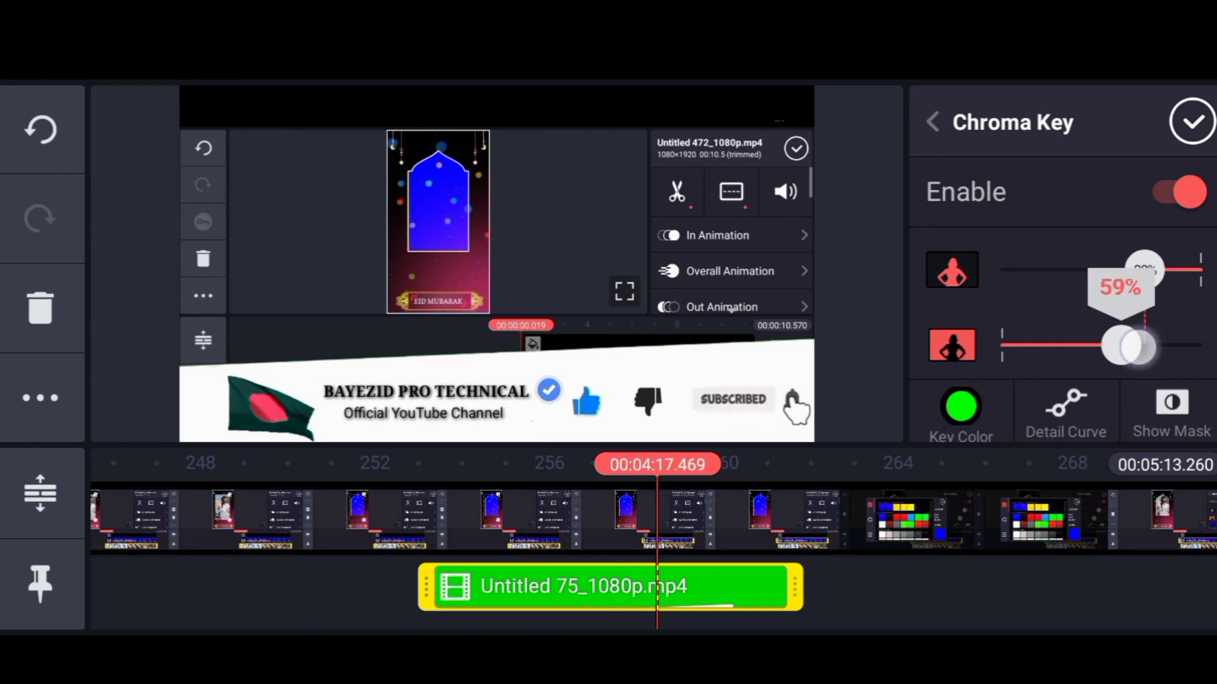
left_click_drag(1145, 270, 1110, 270)
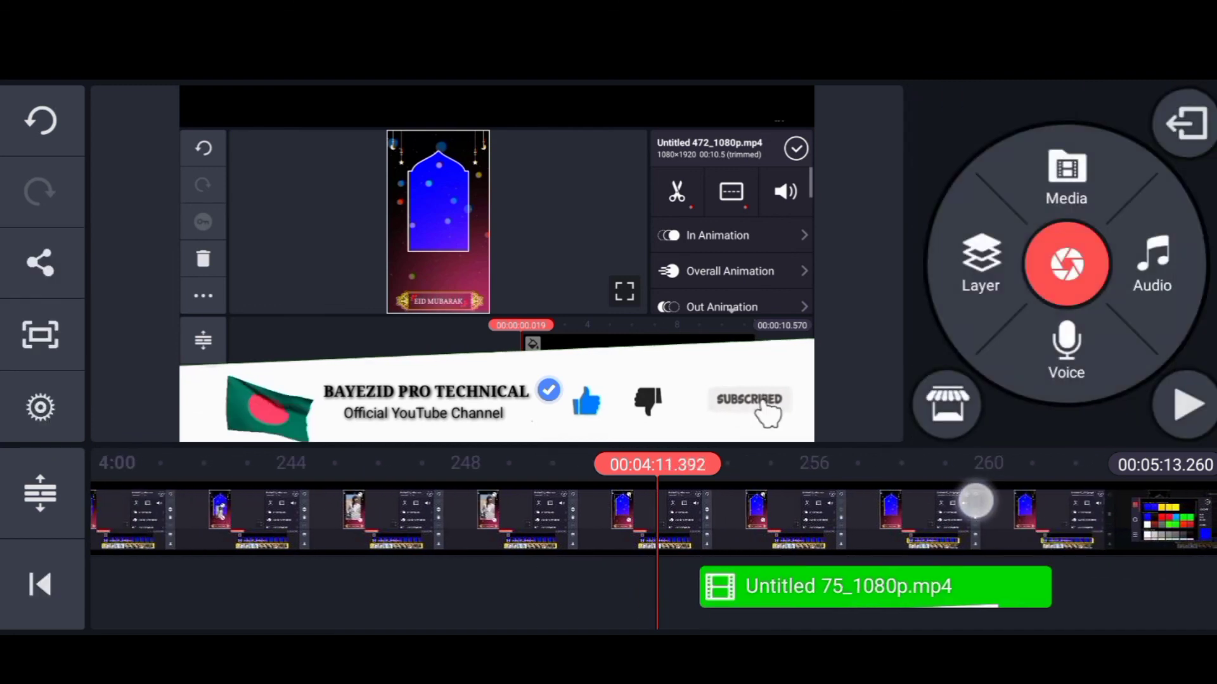
left_click(1185, 403)
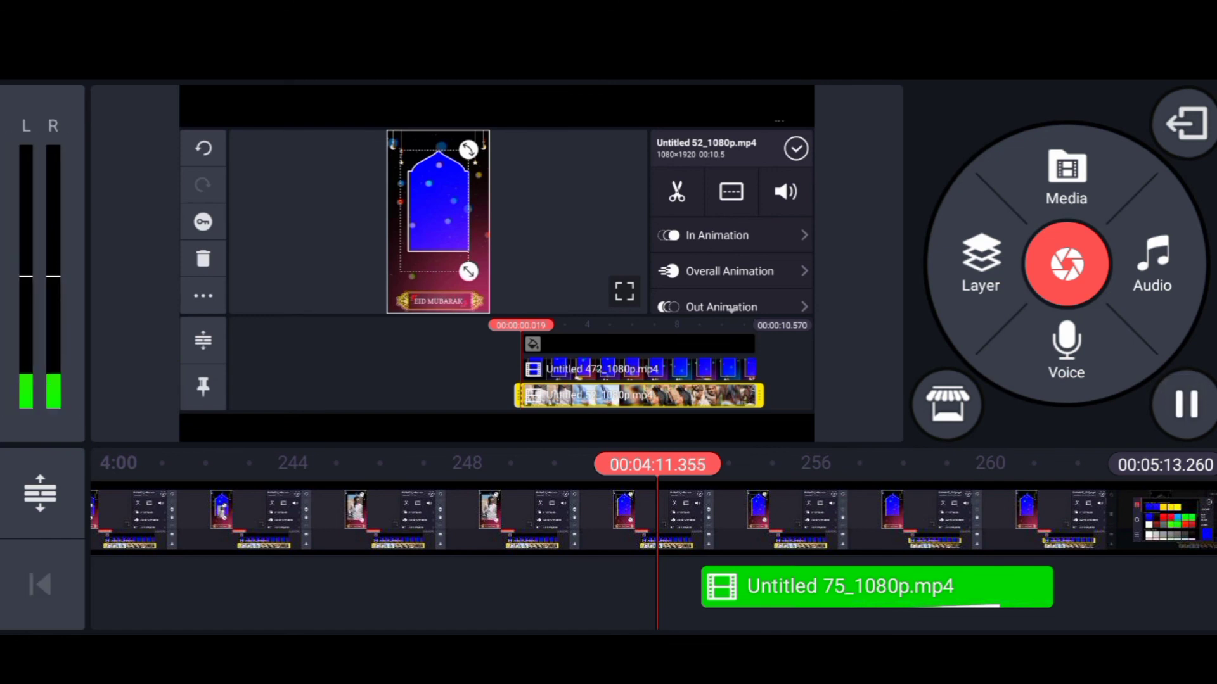